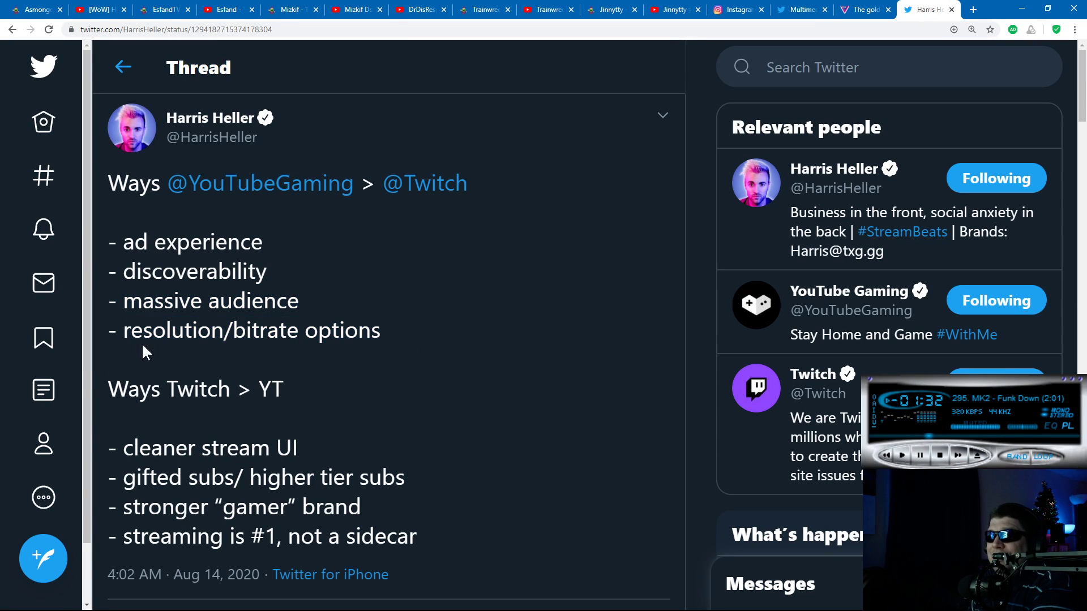
Browse the Level Up page and close the extra About tab
double_click(252, 329)
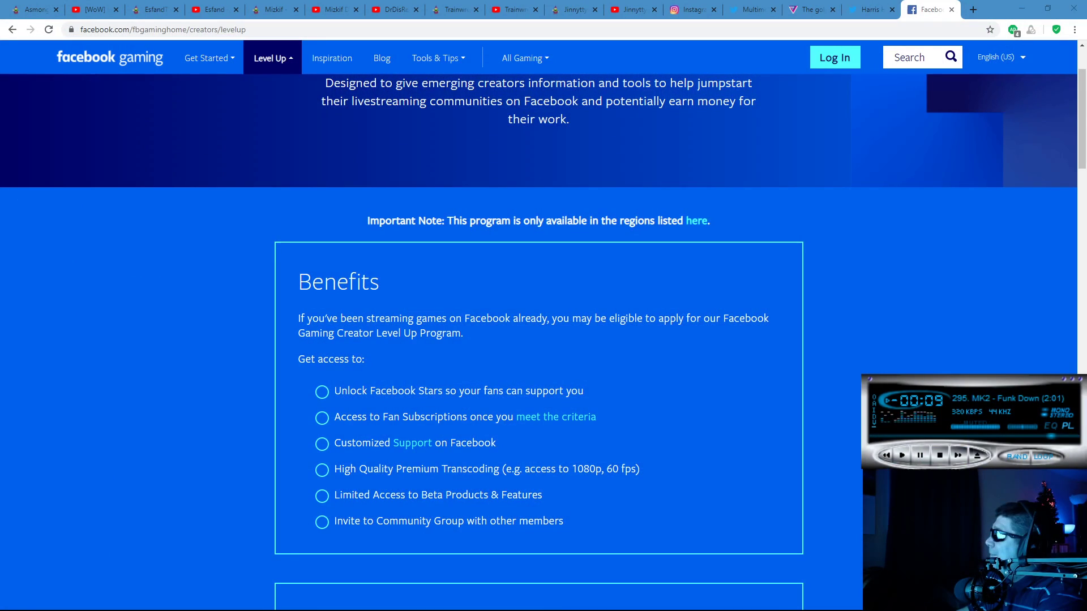
scroll("up", 3)
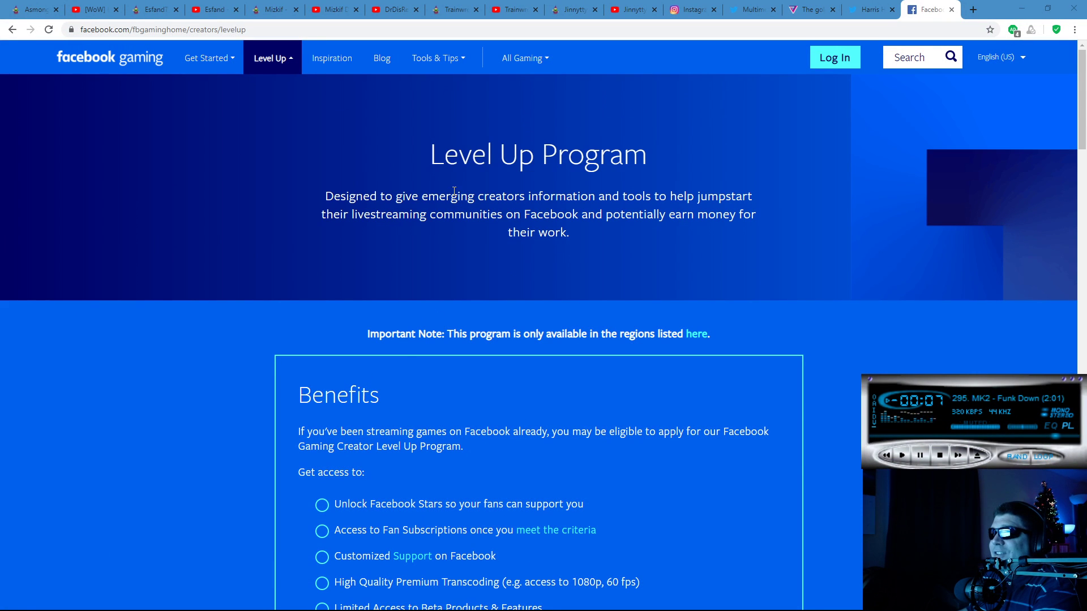
mouse_move(439, 169)
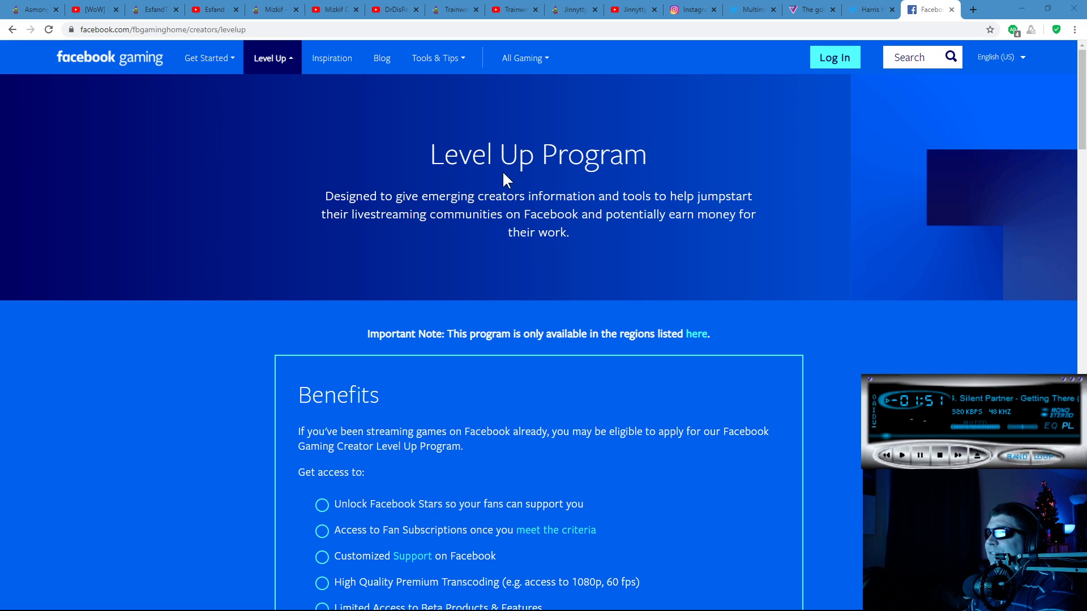
scroll("down", 3)
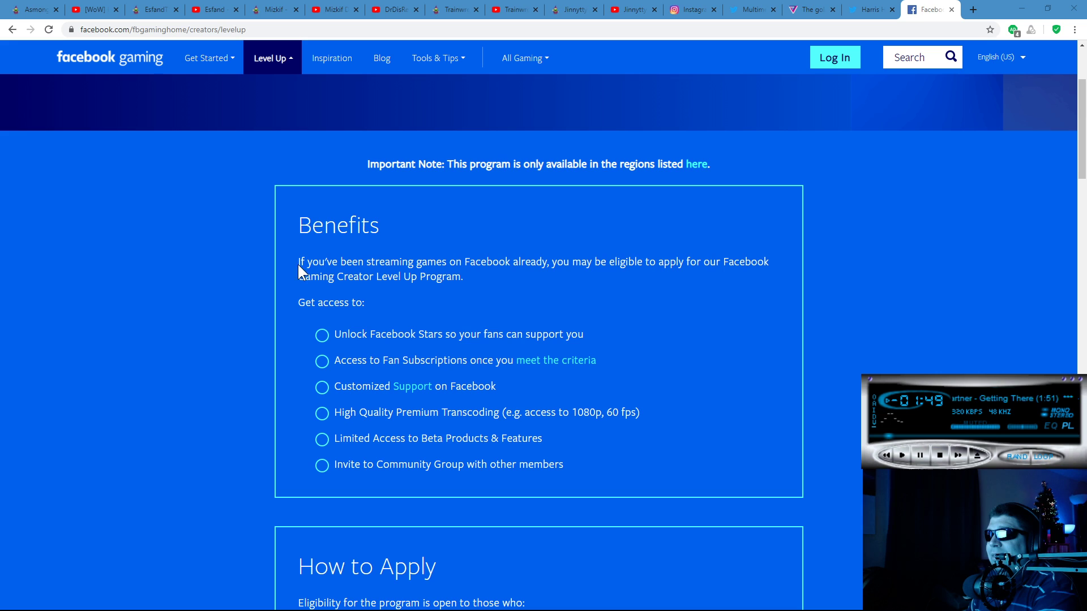
mouse_move(572, 261)
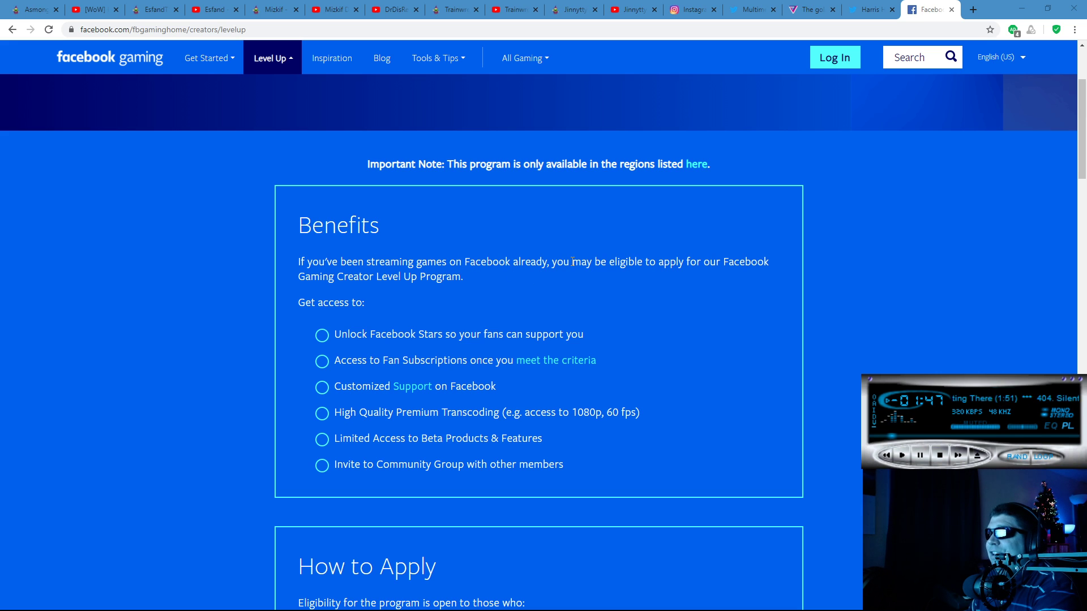
mouse_move(337, 297)
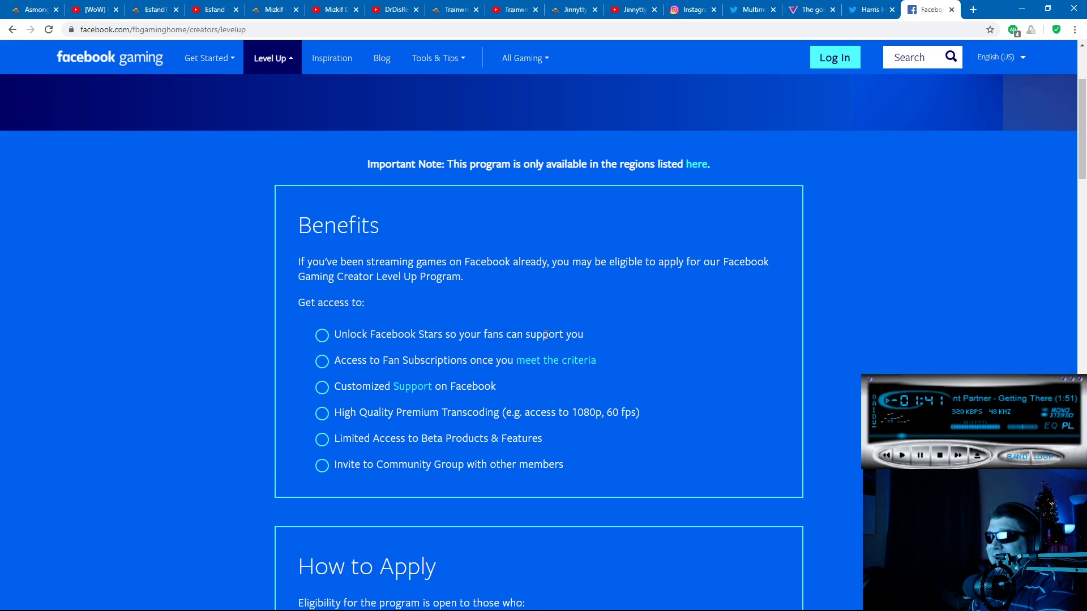
scroll("down", 3)
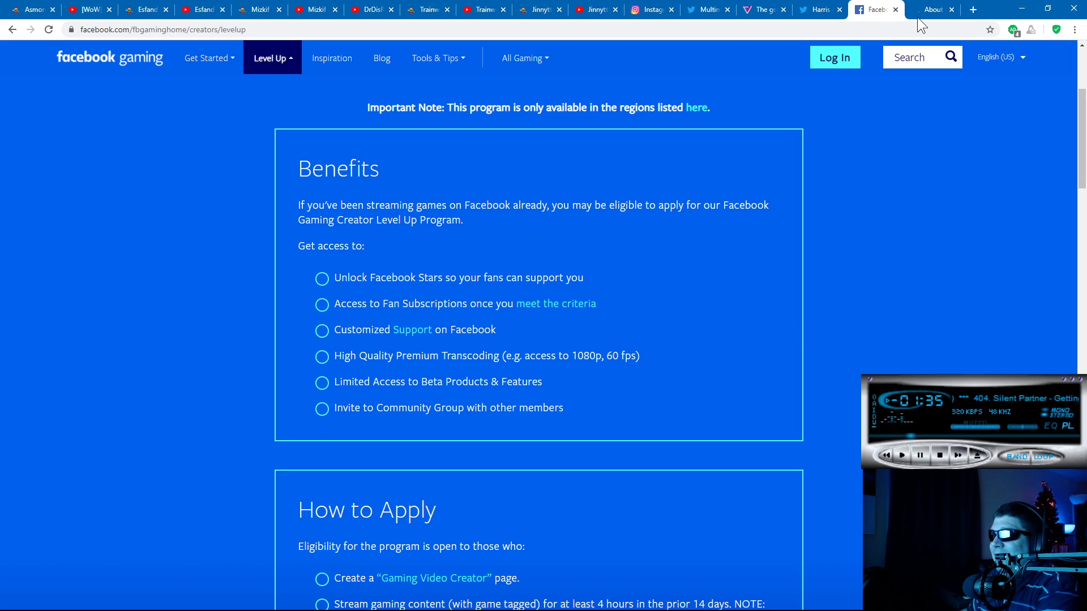
mouse_move(332, 354)
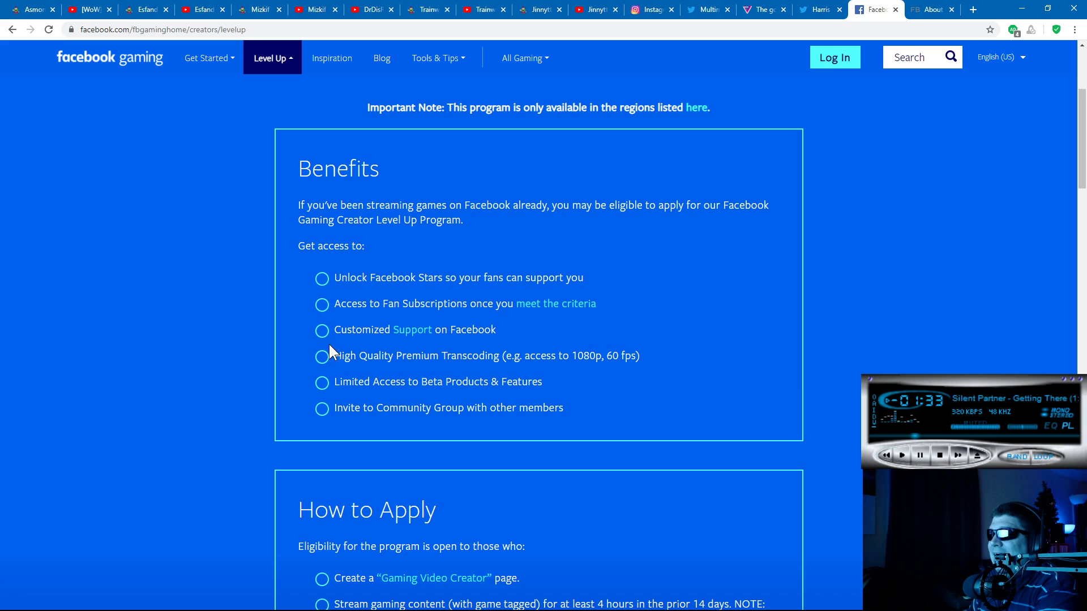
mouse_move(628, 372)
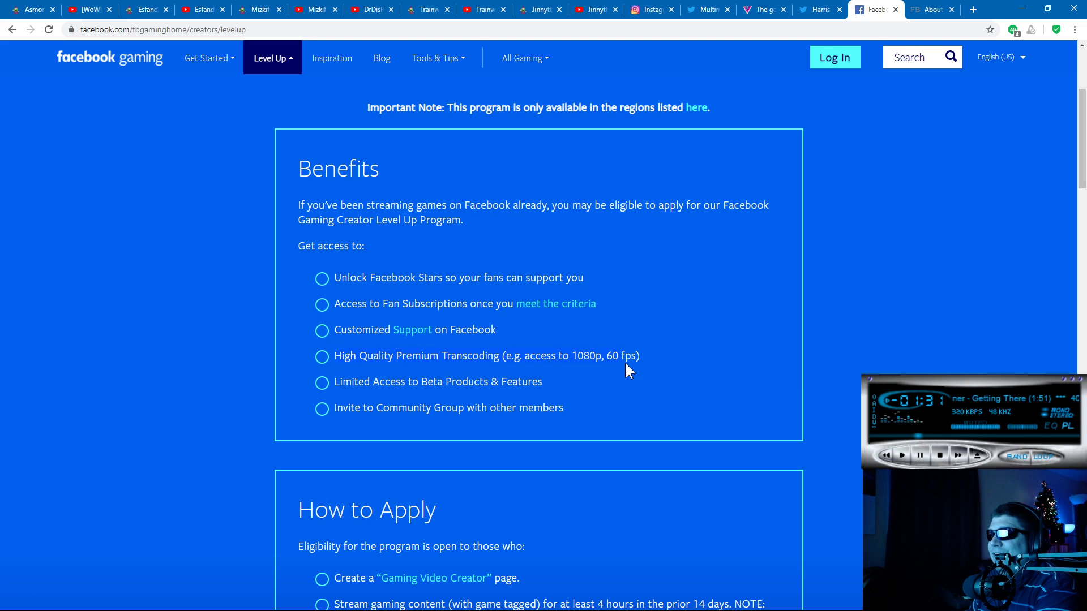
mouse_move(677, 373)
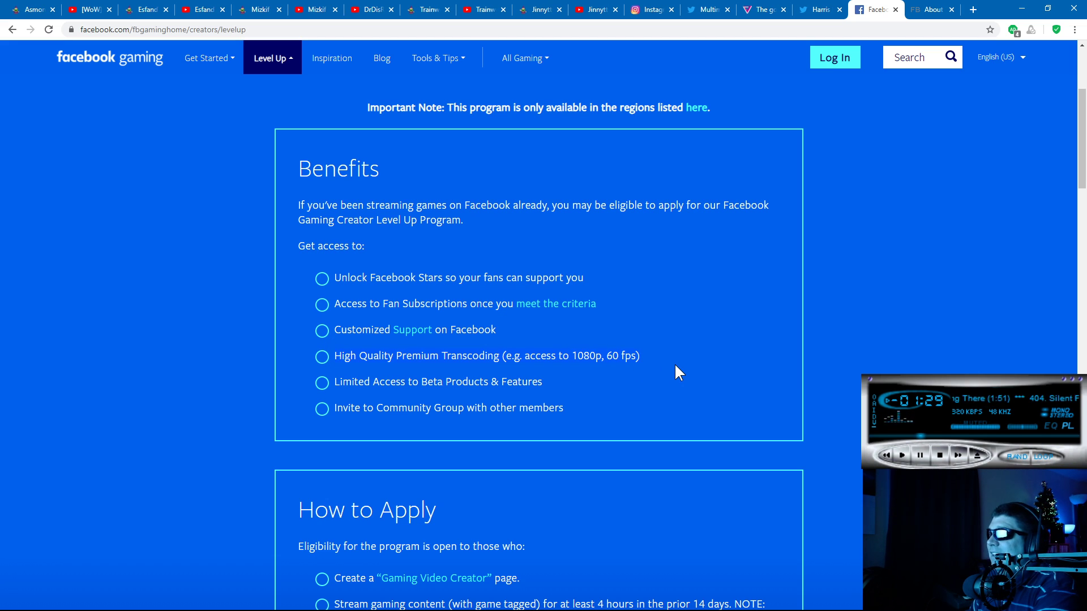
mouse_move(443, 356)
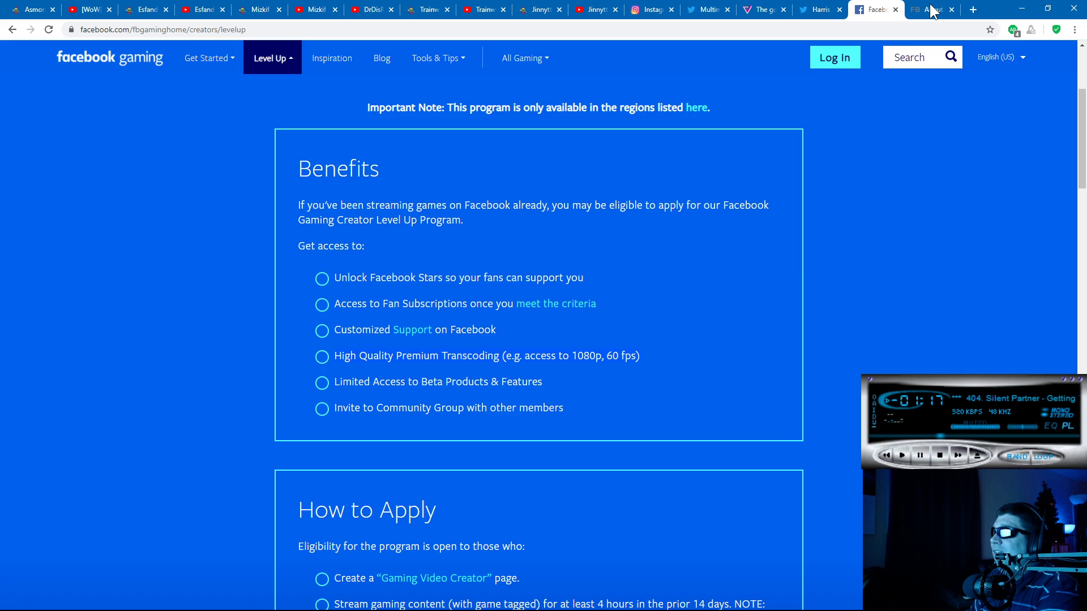
left_click(932, 9)
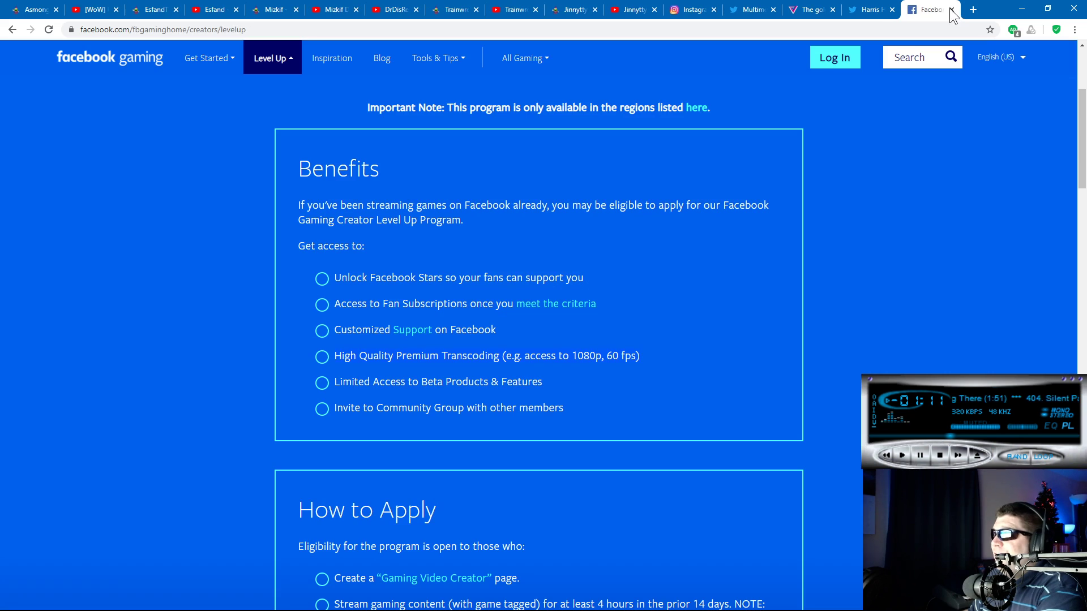
Reveal the FAQ answers on 1080p/60fps streaming and reinstatement, ending at How to Apply
scroll("down", 3)
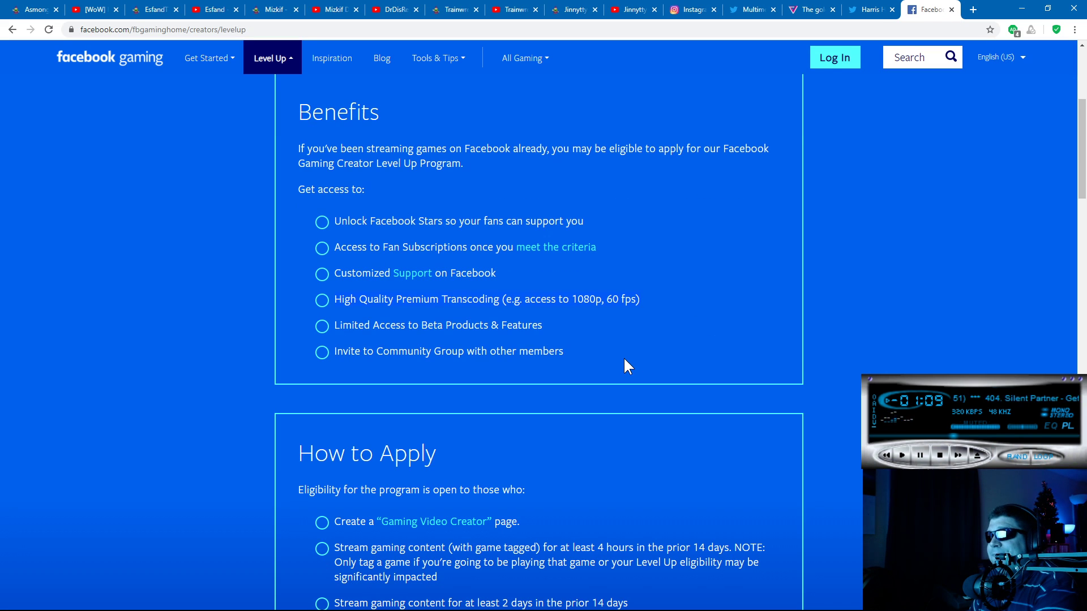
mouse_move(552, 340)
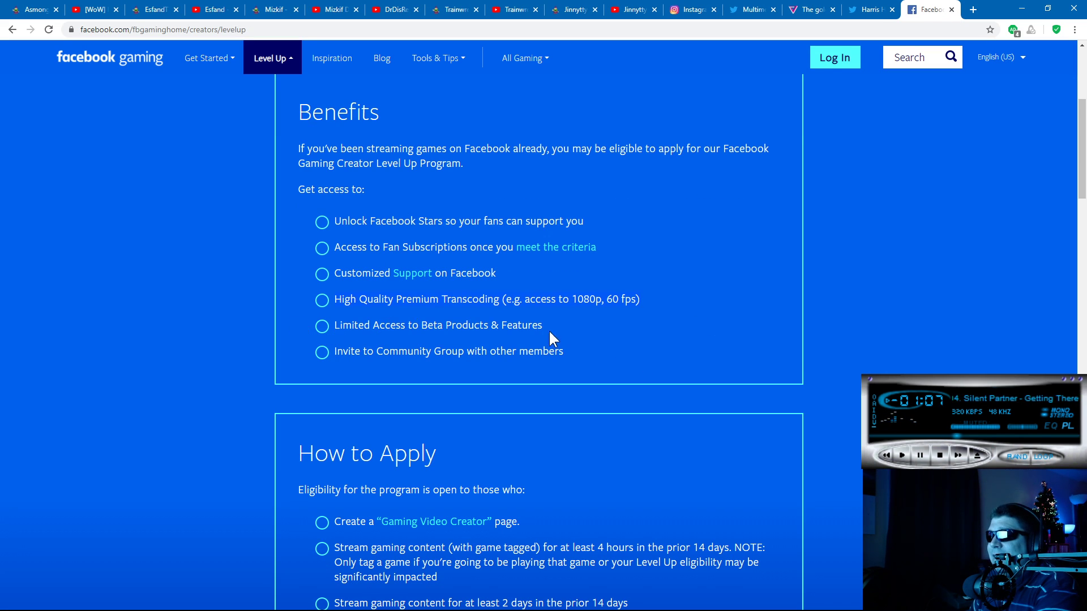
mouse_move(542, 345)
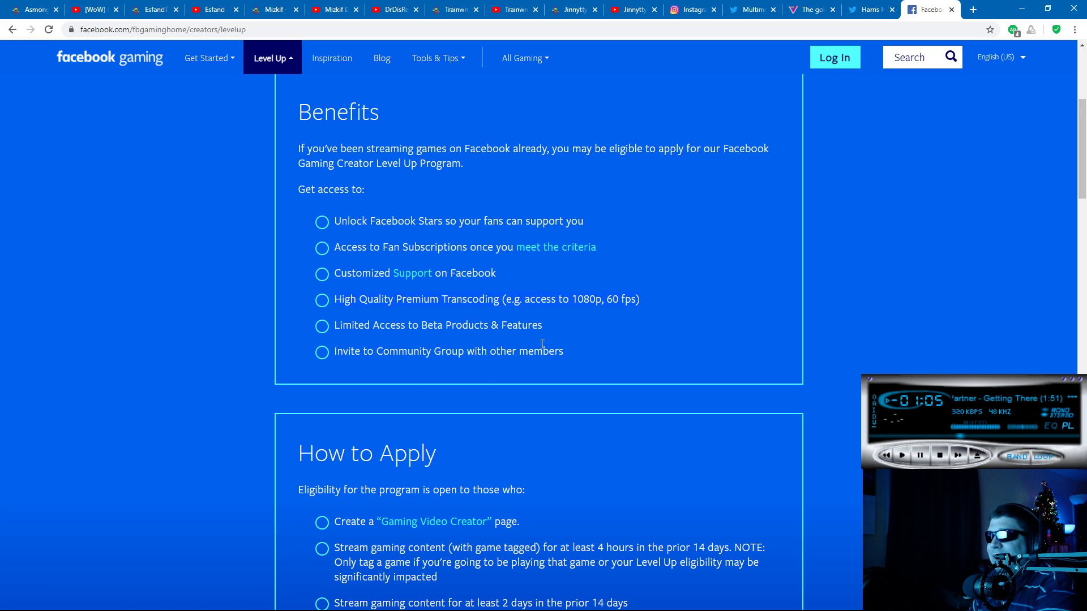
scroll("down", 3)
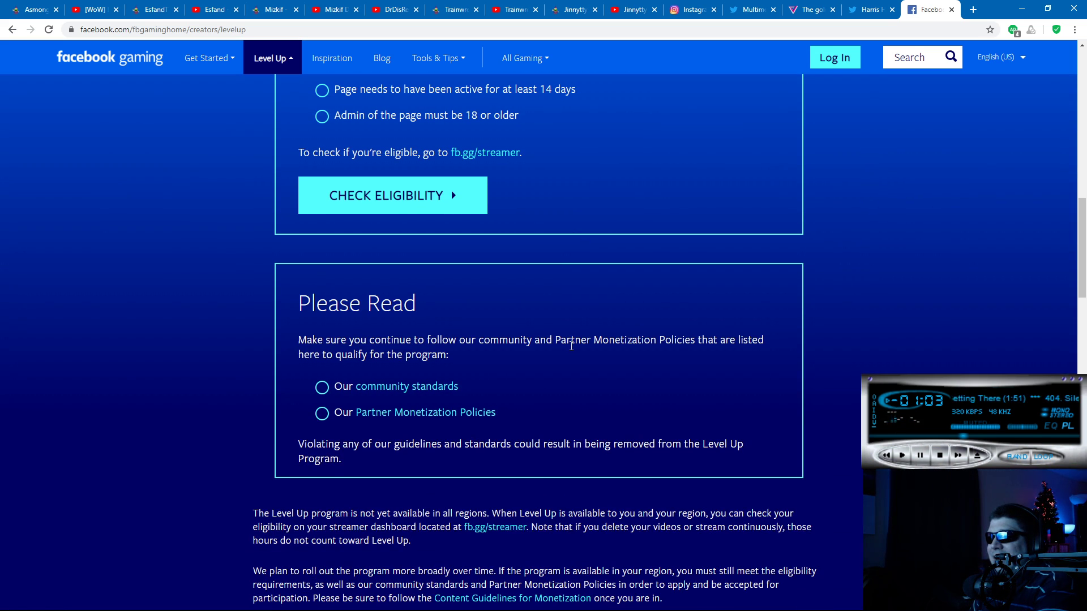
scroll("down", 3)
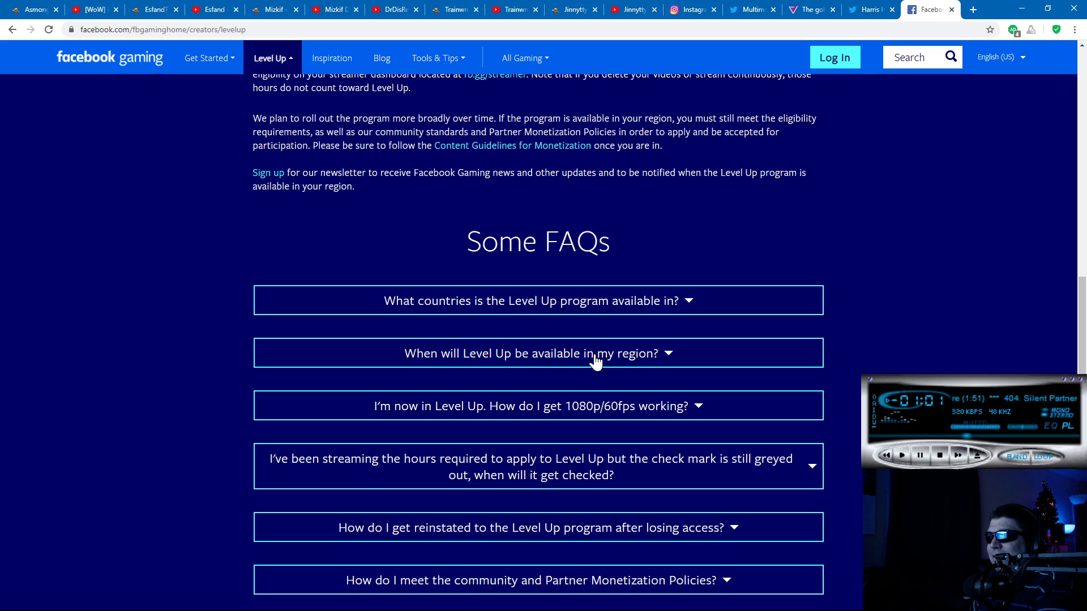
scroll("down", 3)
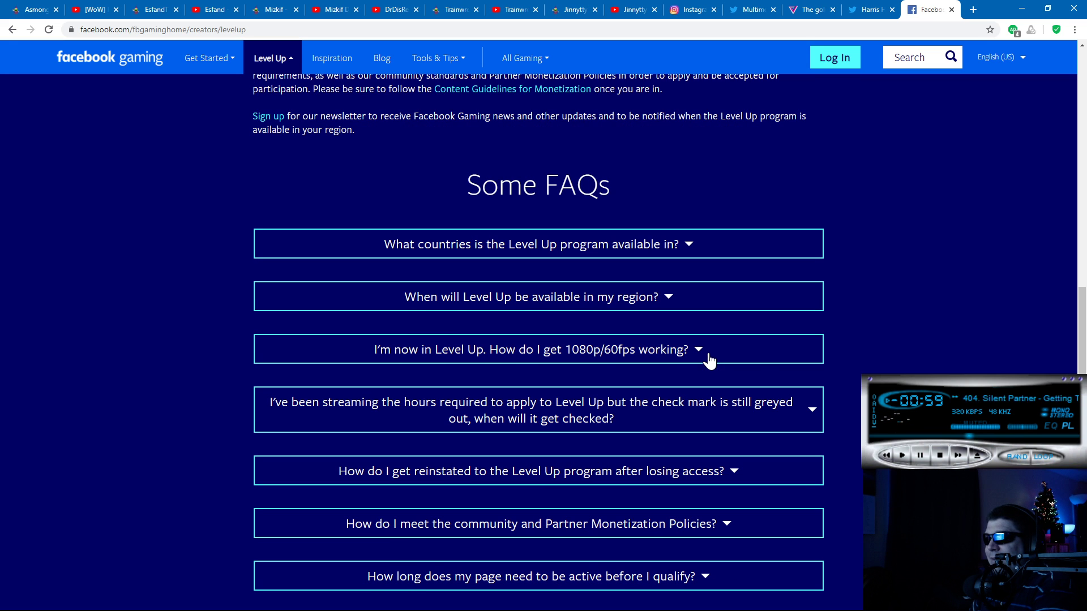
left_click(538, 350)
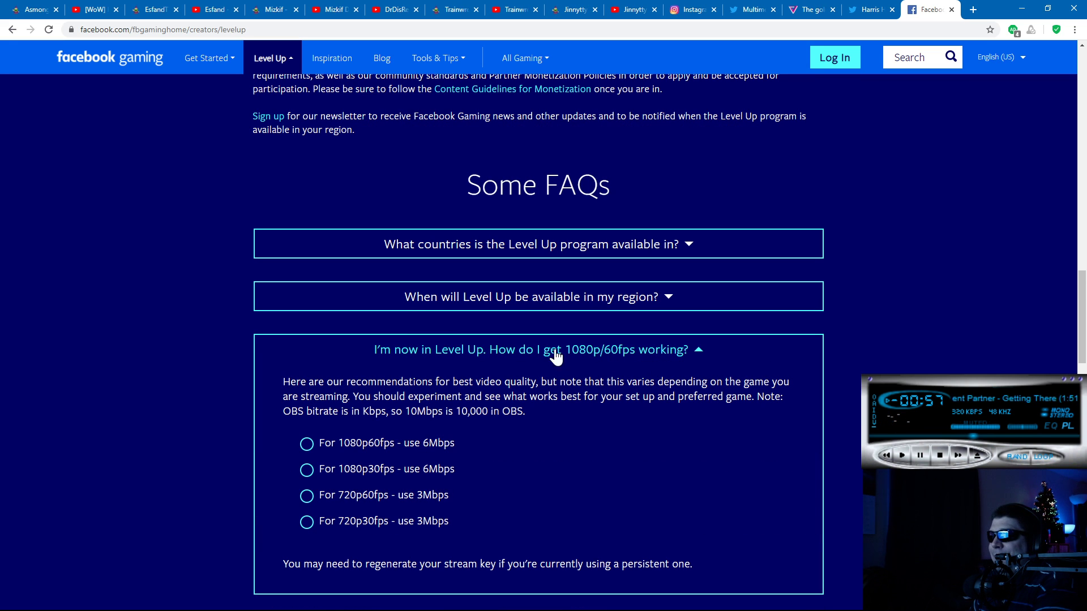
mouse_move(333, 435)
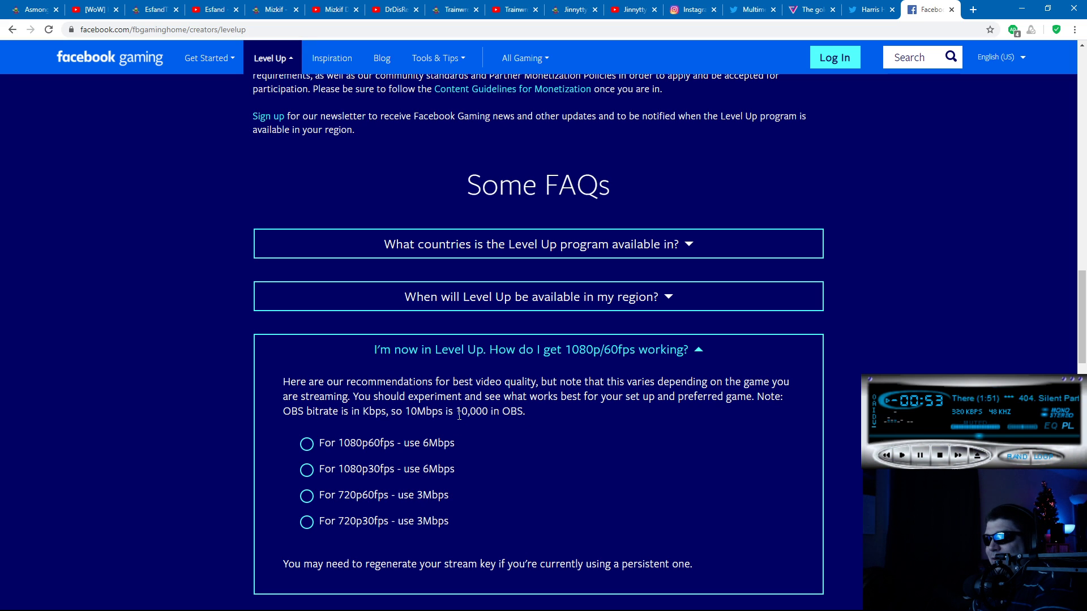
scroll("down", 3)
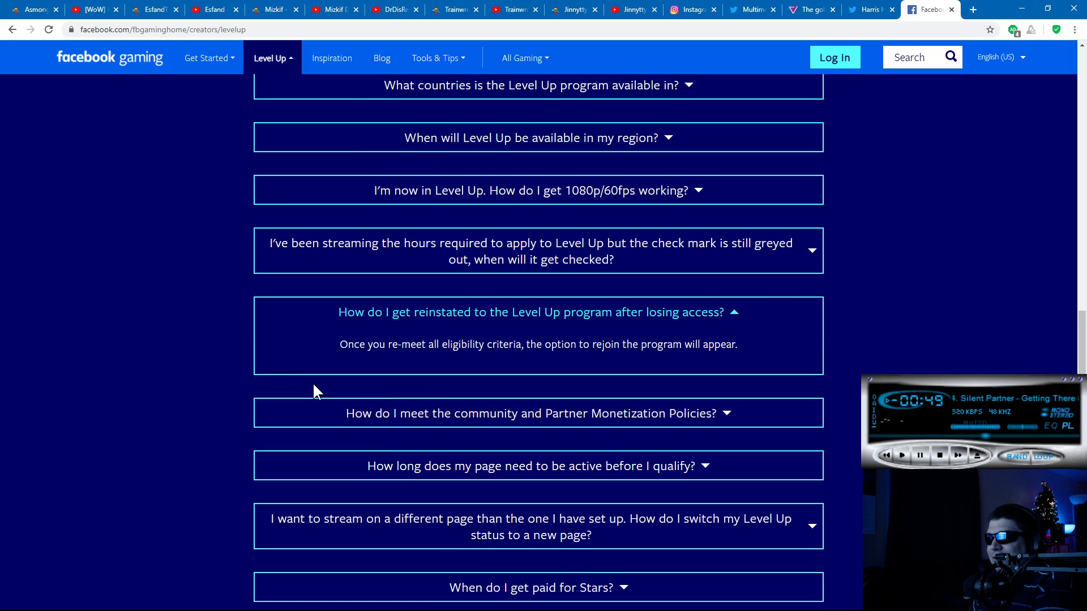
mouse_move(132, 268)
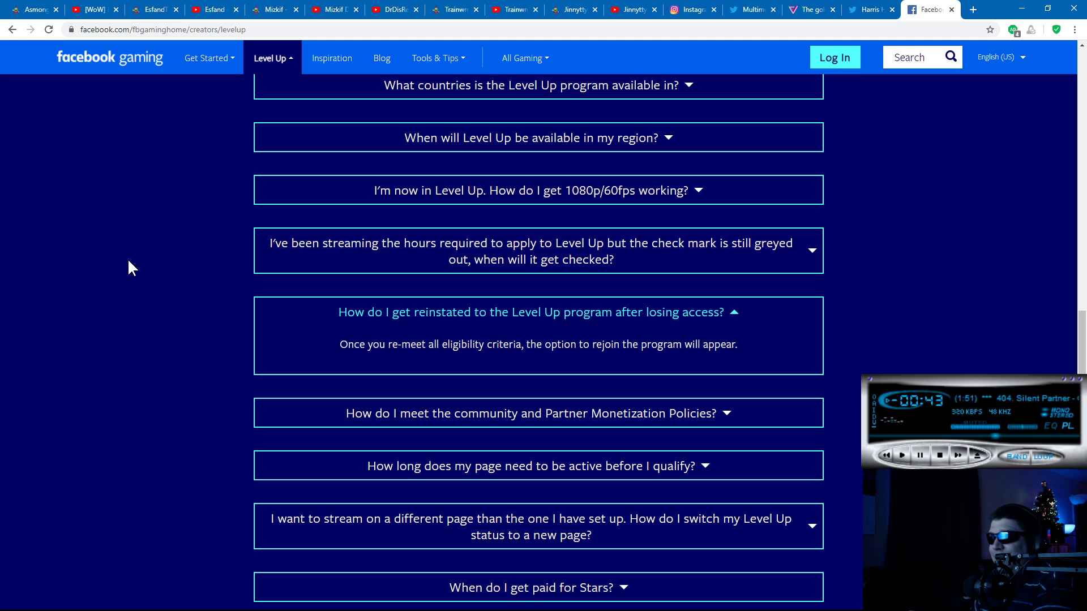
scroll("up", 3)
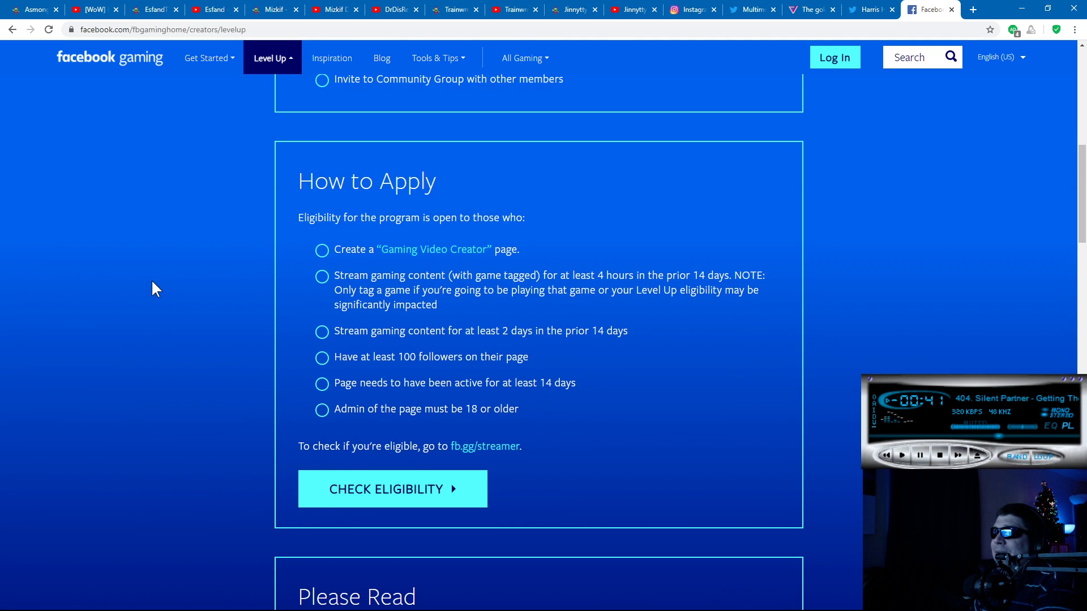
Position the Benefits box at the top and highlight the High Quality Premium Transcoding benefit
scroll("up", 3)
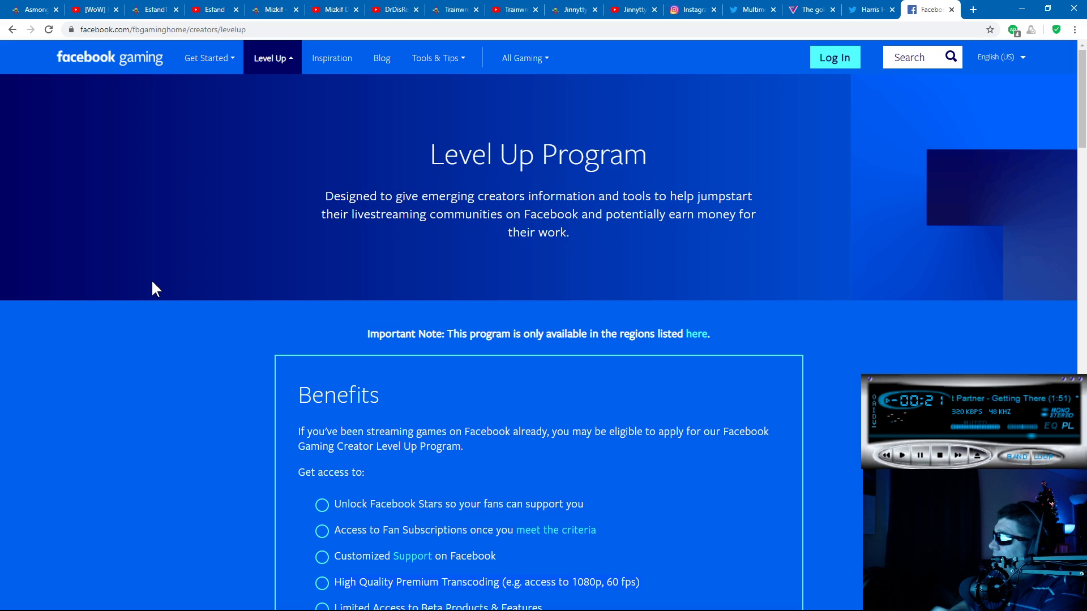
scroll("down", 3)
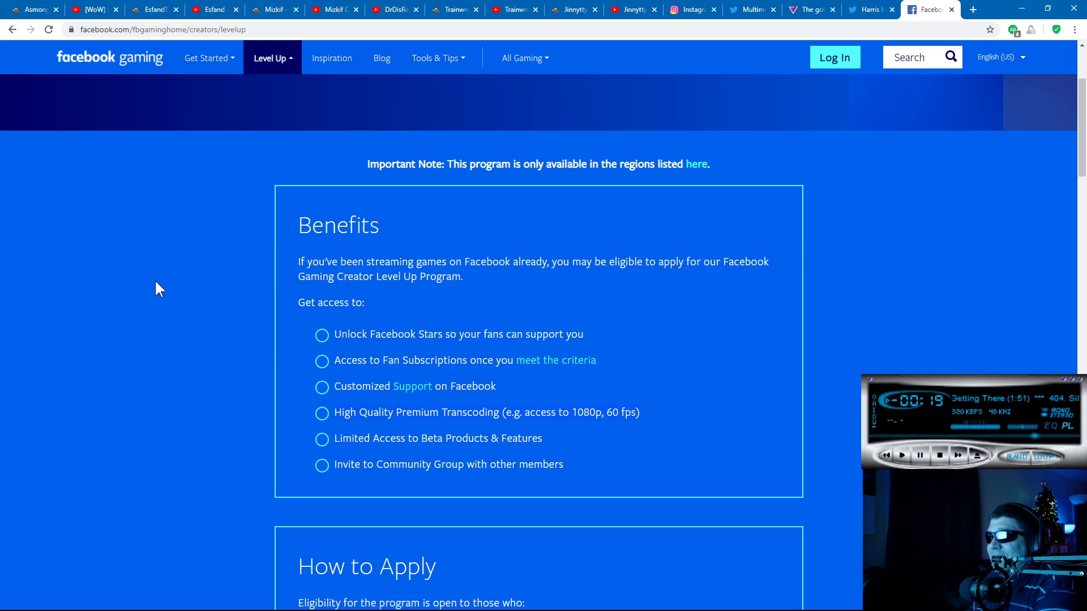
scroll("down", 3)
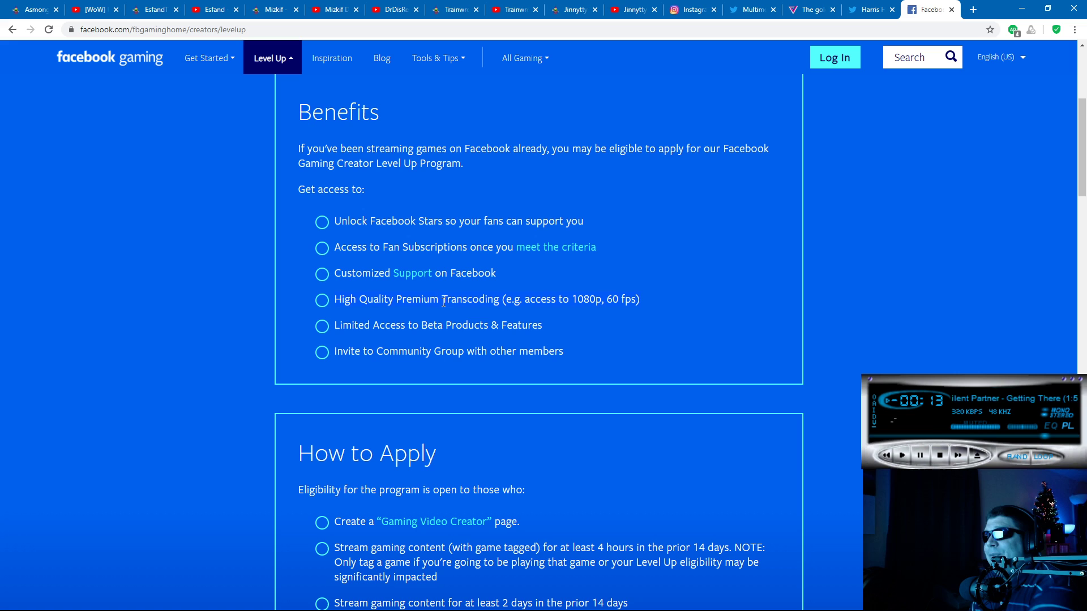
mouse_move(443, 294)
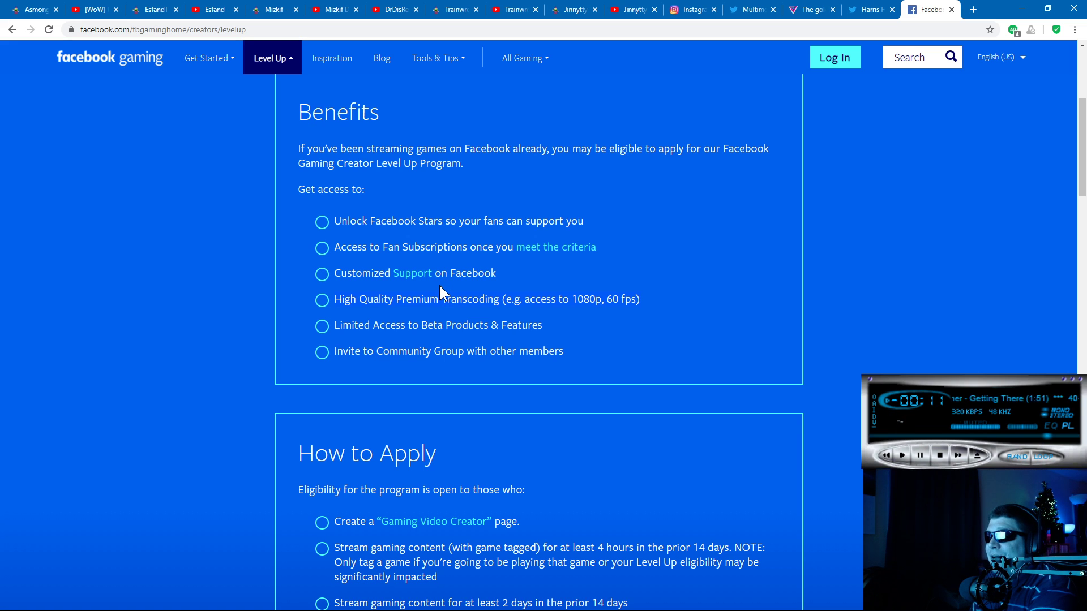
mouse_move(331, 313)
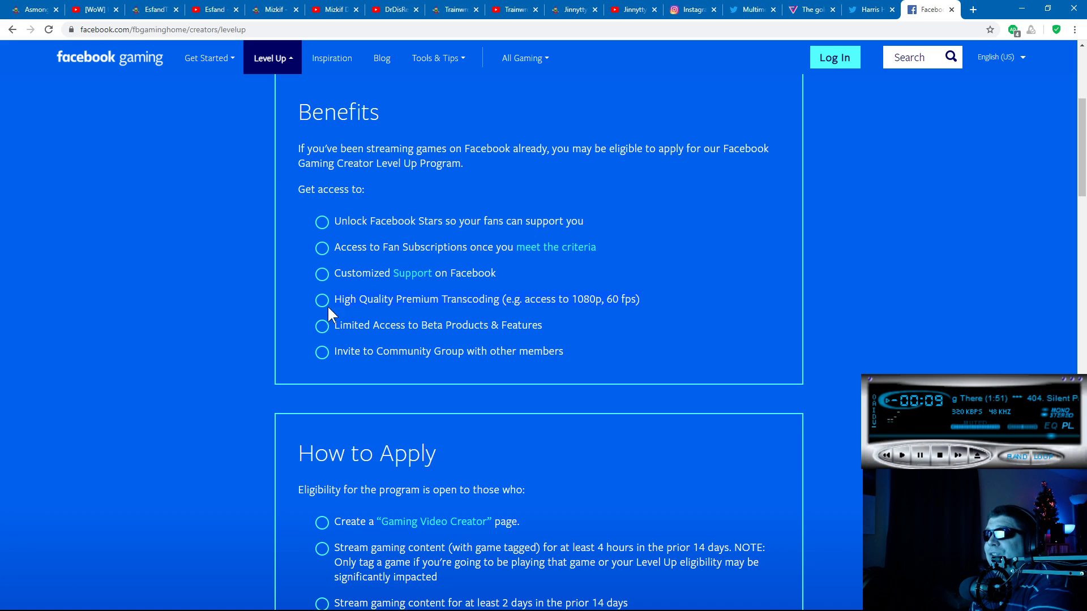
mouse_move(191, 91)
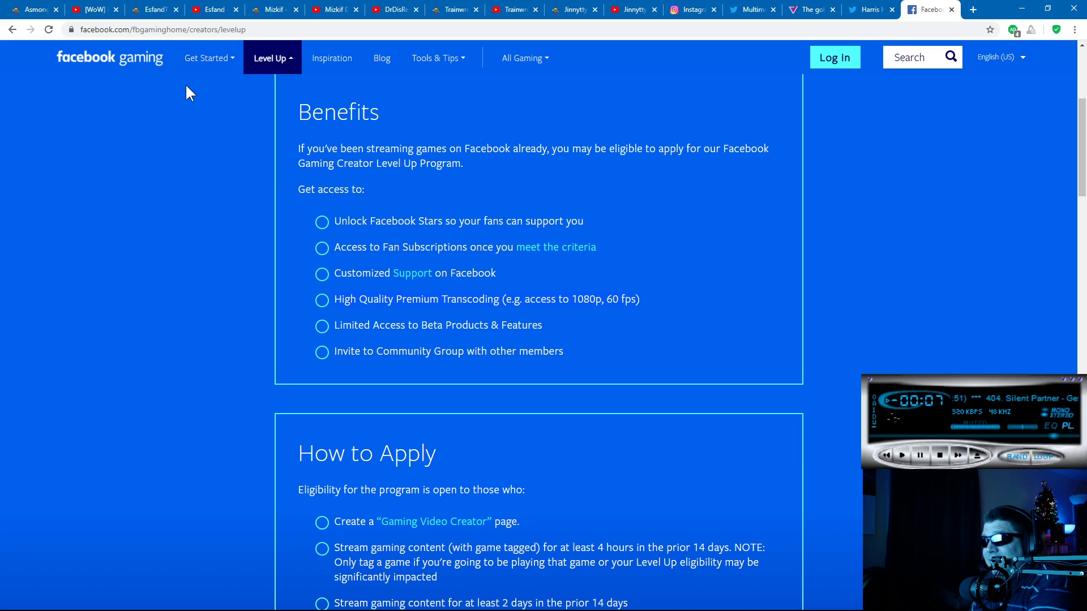
mouse_move(587, 341)
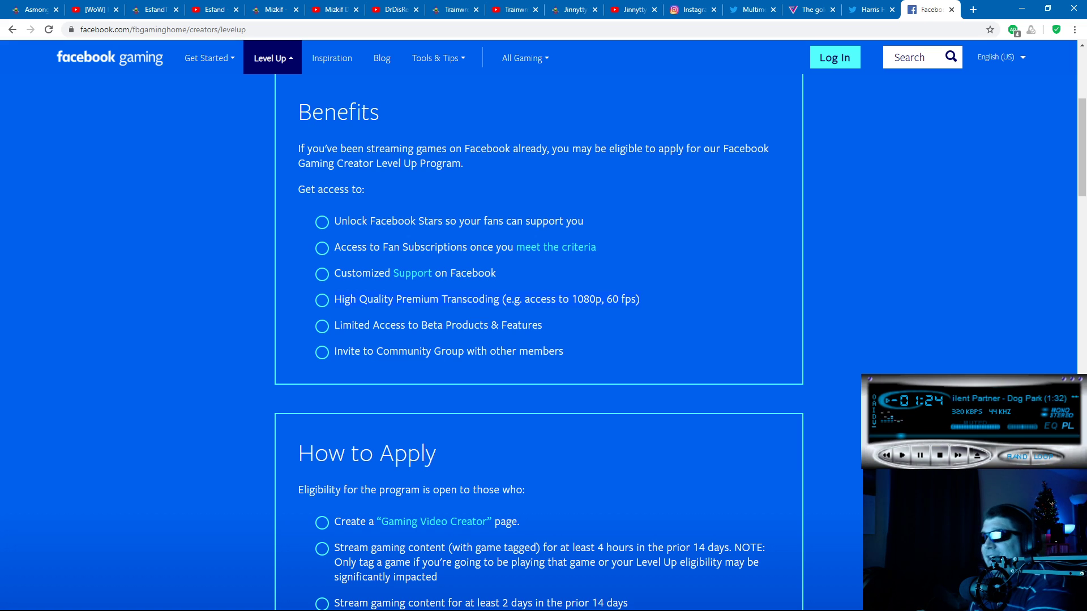
double_click(486, 299)
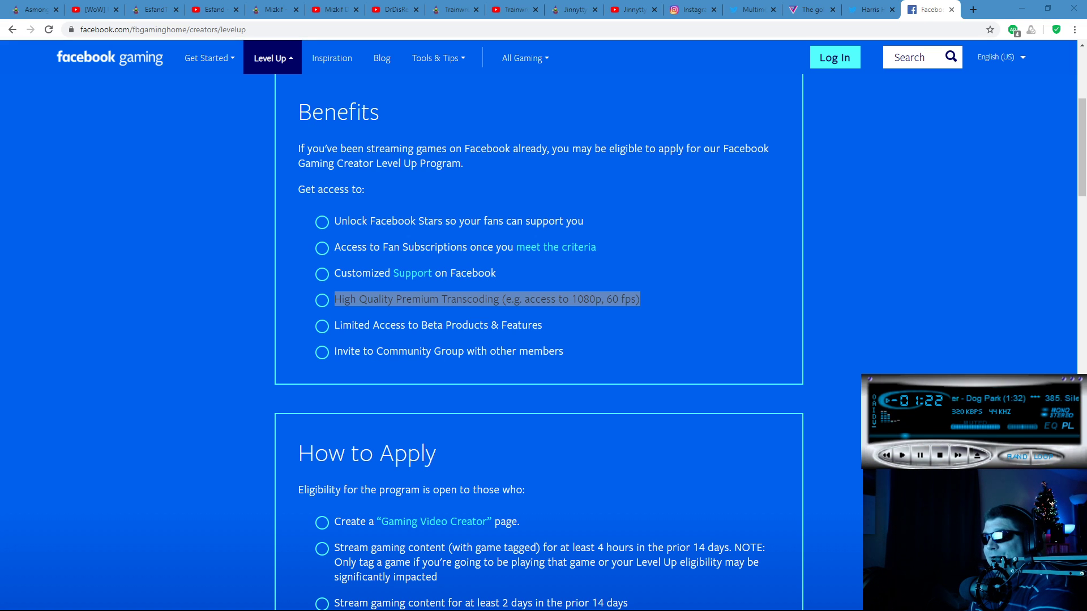
mouse_move(194, 320)
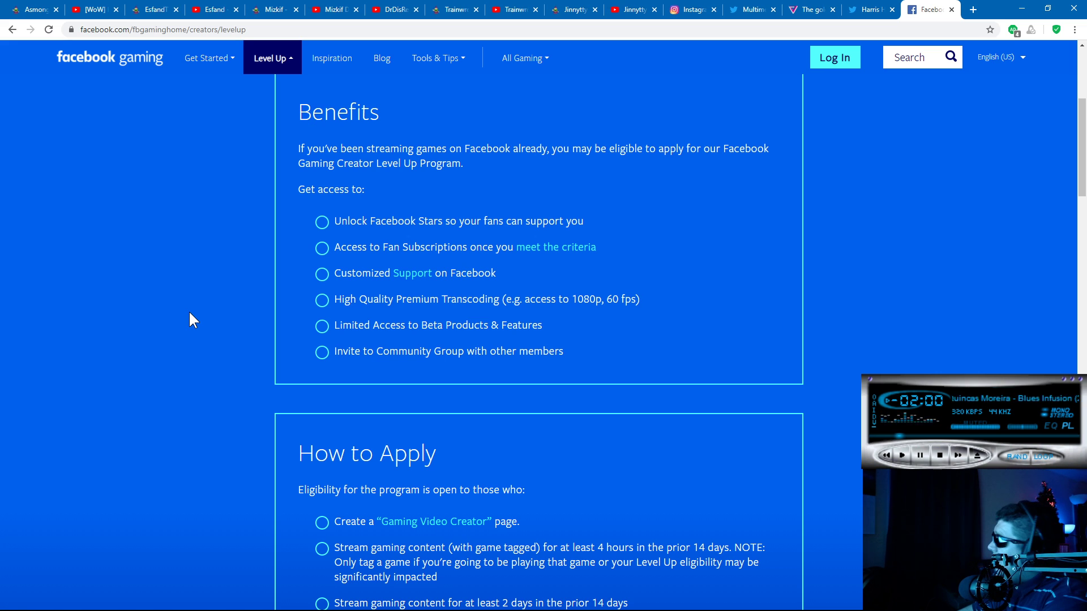
mouse_move(842, 167)
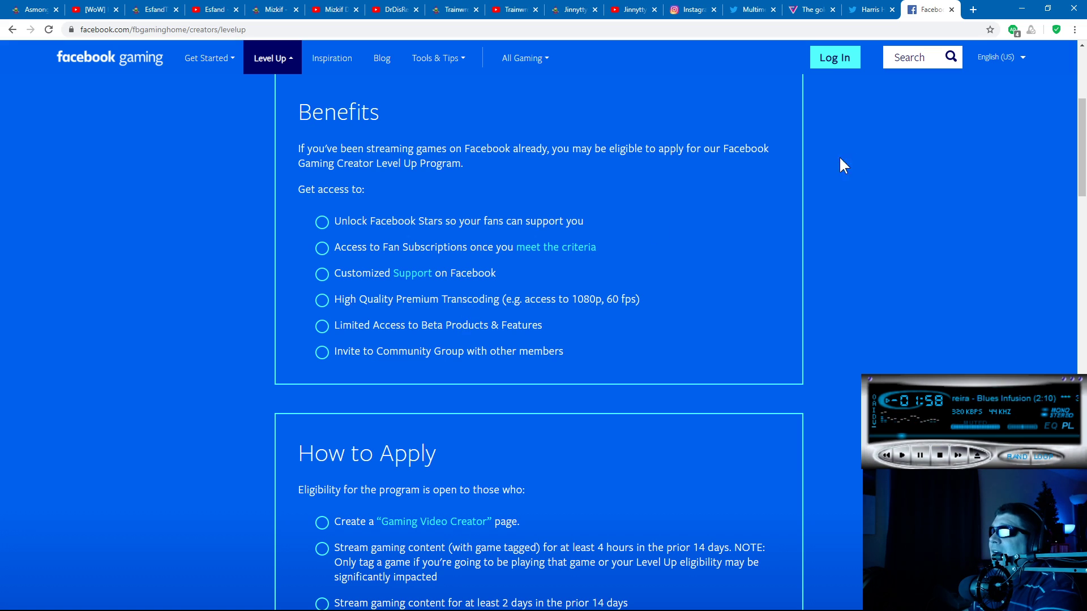
mouse_move(825, 193)
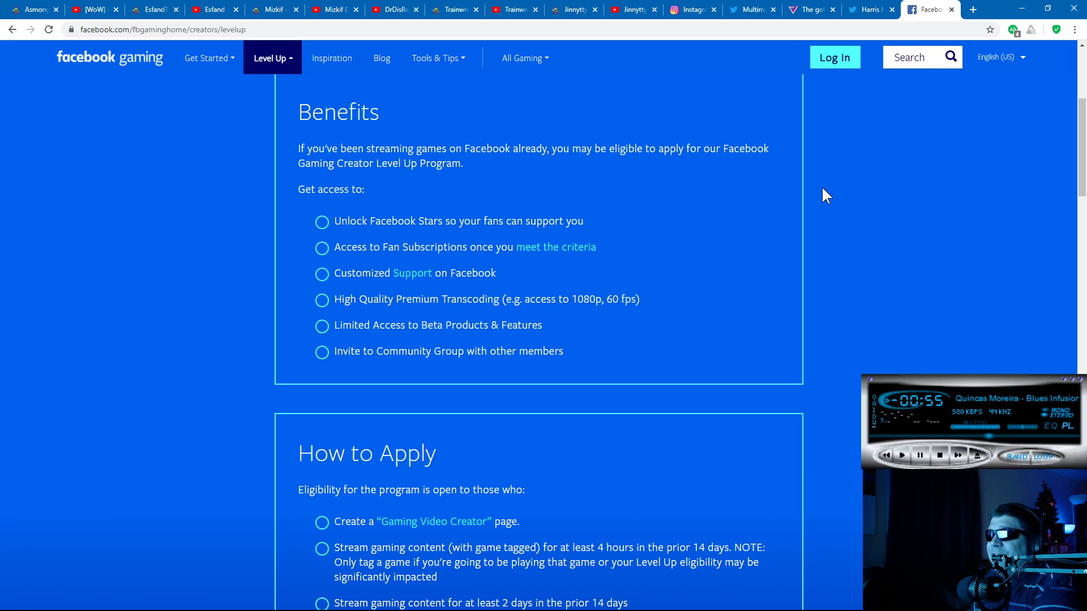
mouse_move(205, 430)
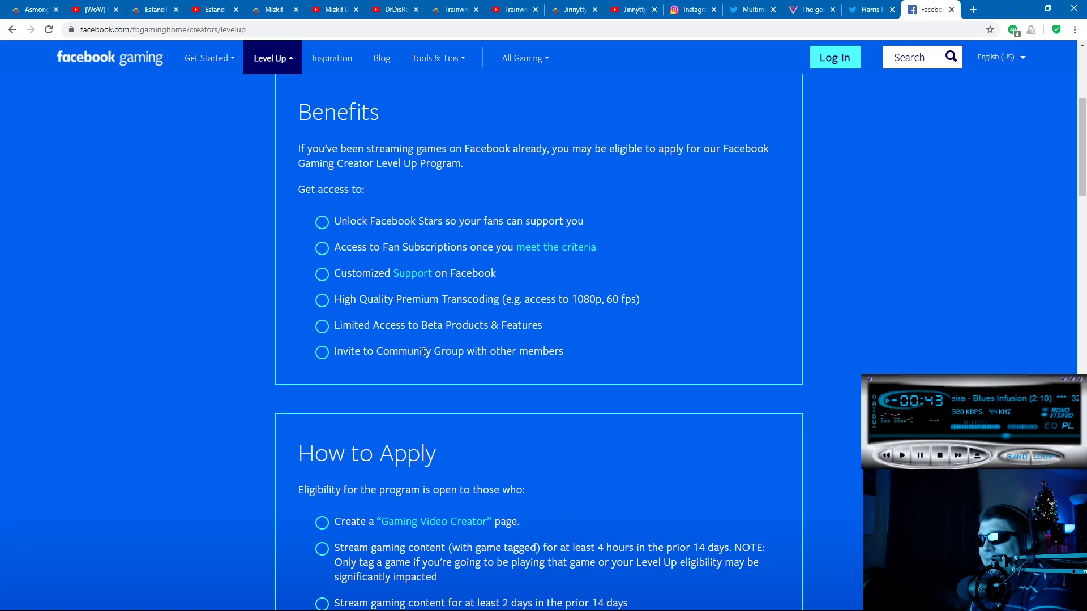
mouse_move(366, 297)
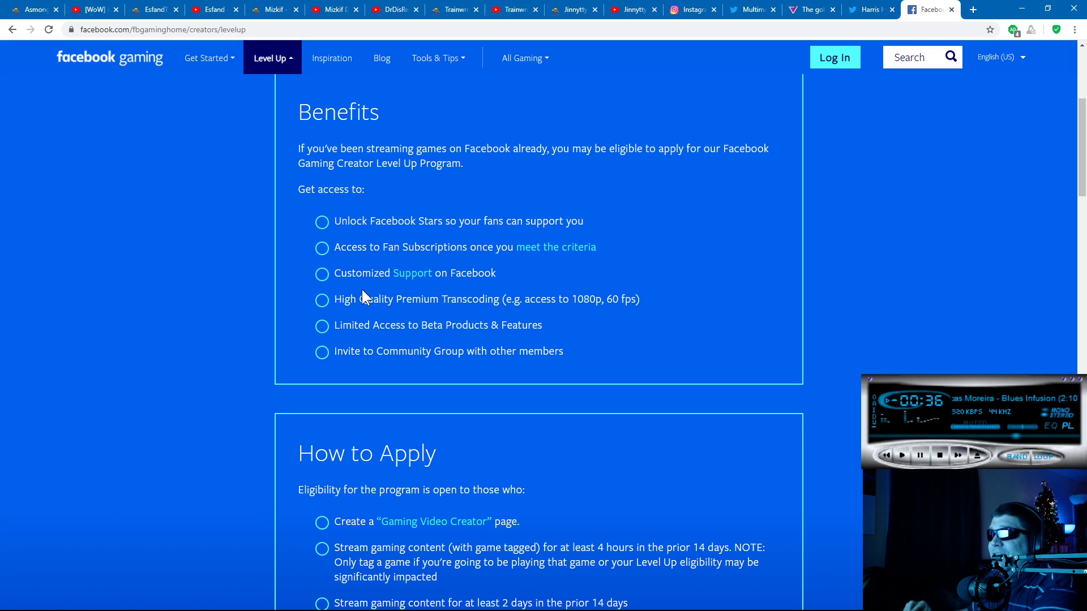
mouse_move(166, 102)
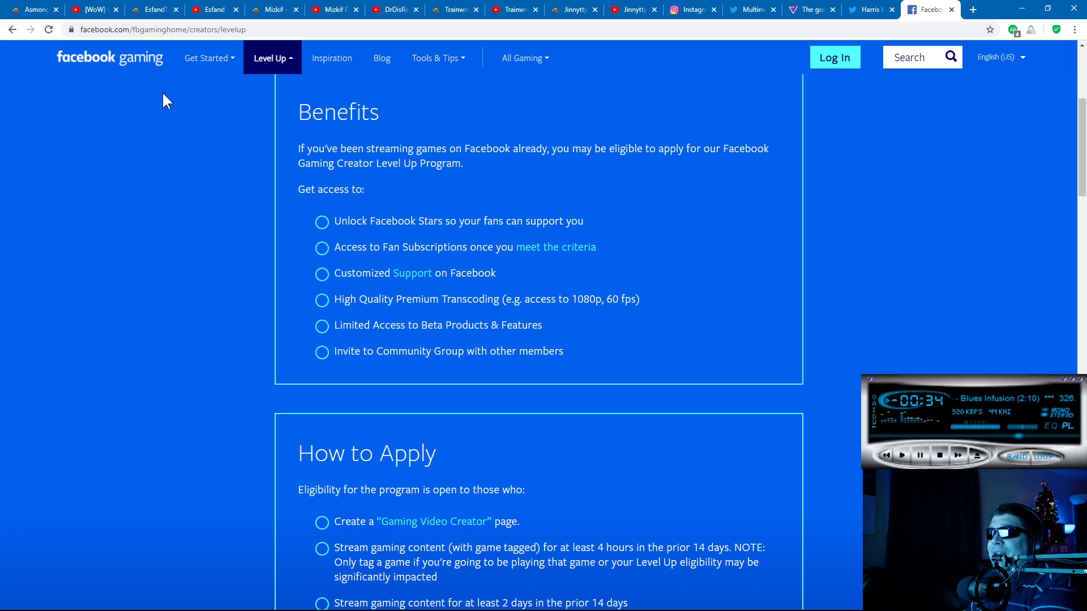
mouse_move(545, 401)
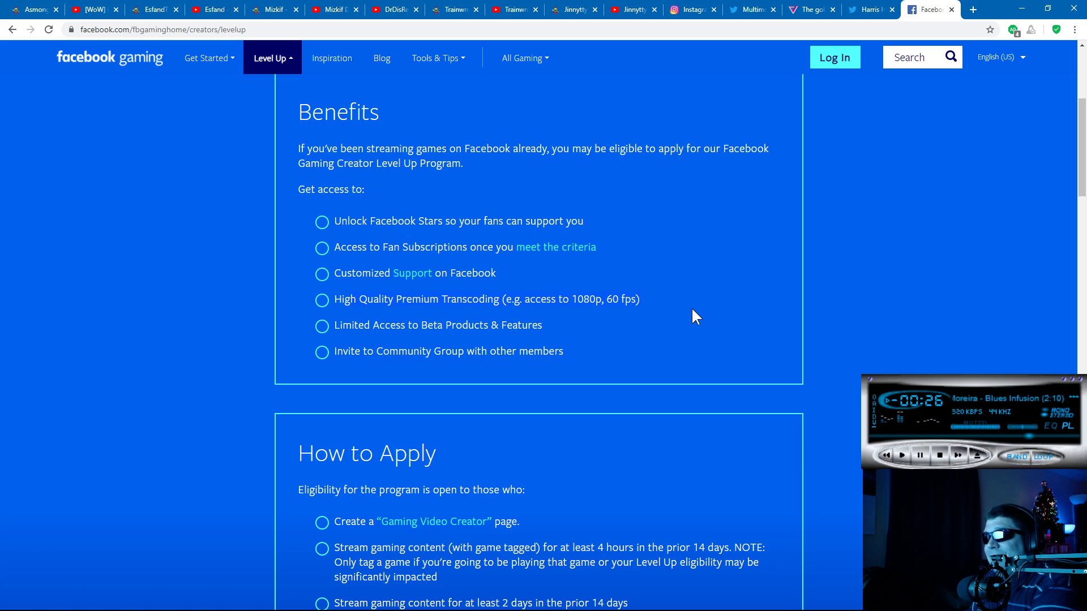
mouse_move(518, 299)
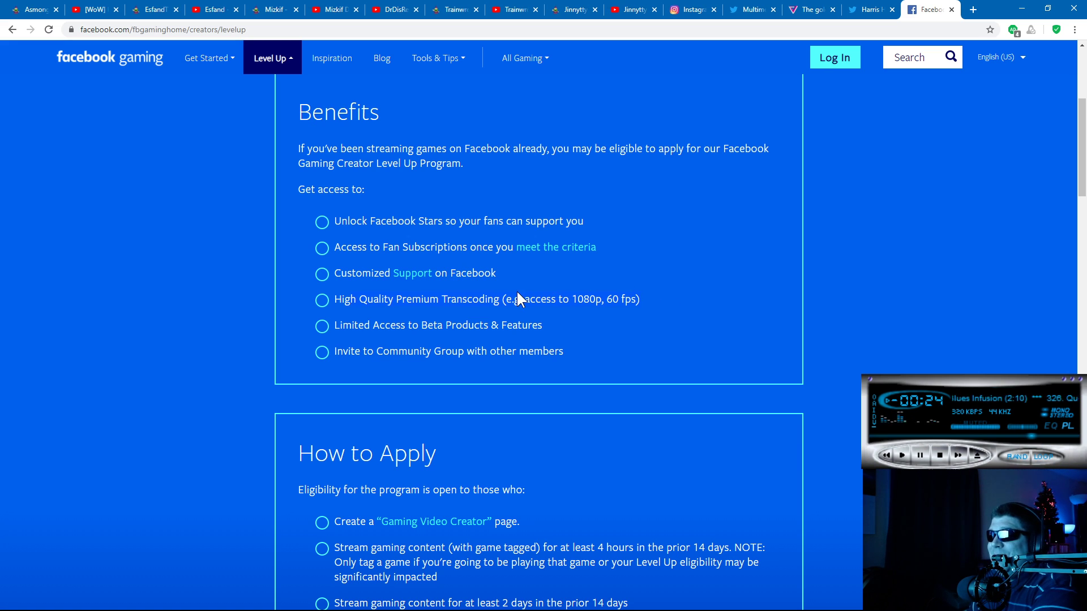
mouse_move(519, 287)
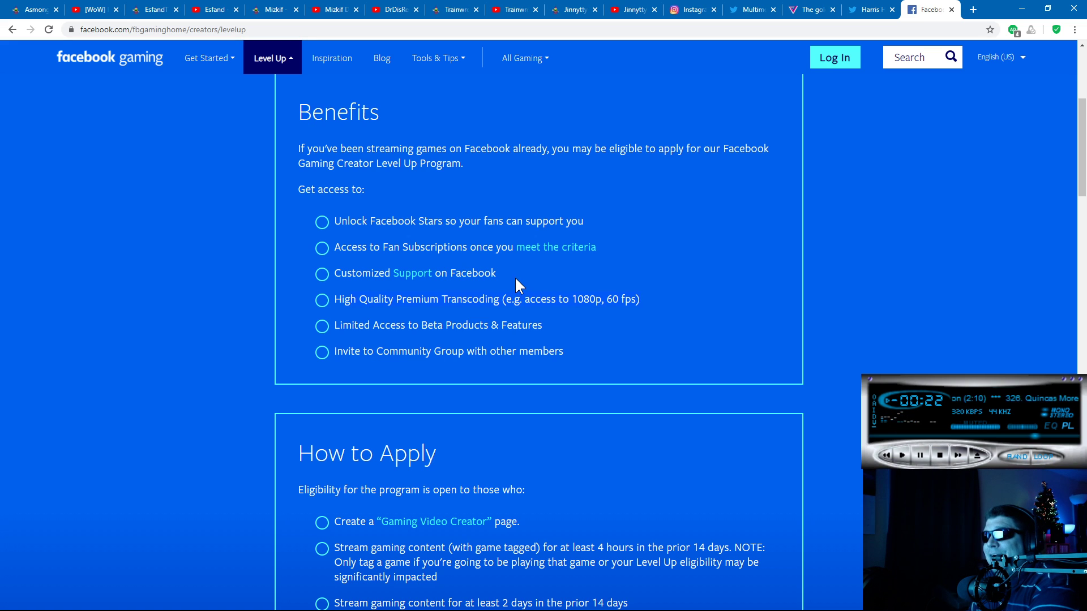
mouse_move(348, 290)
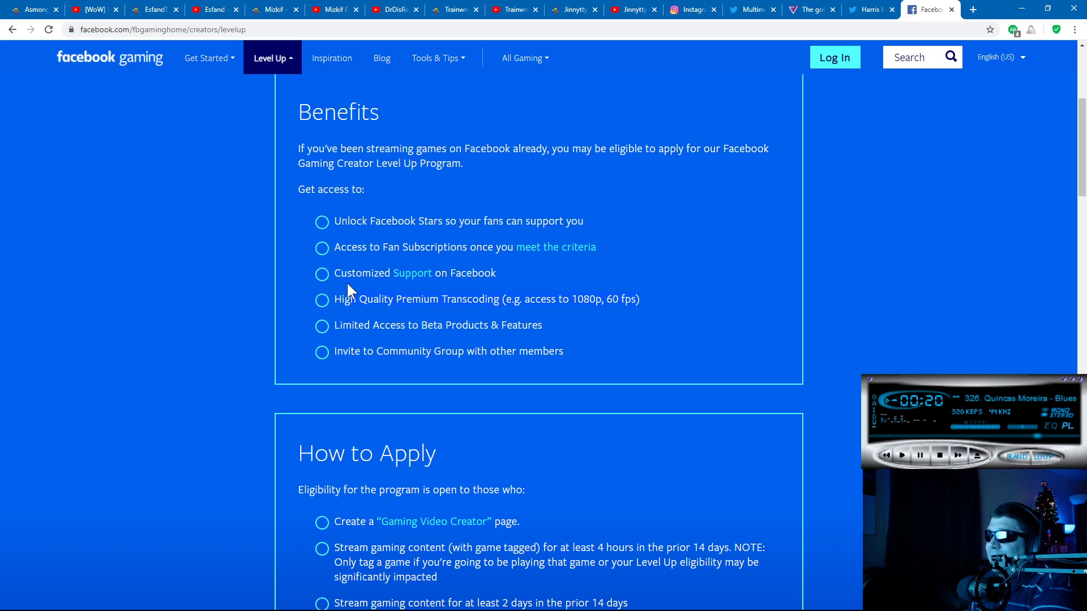
mouse_move(734, 305)
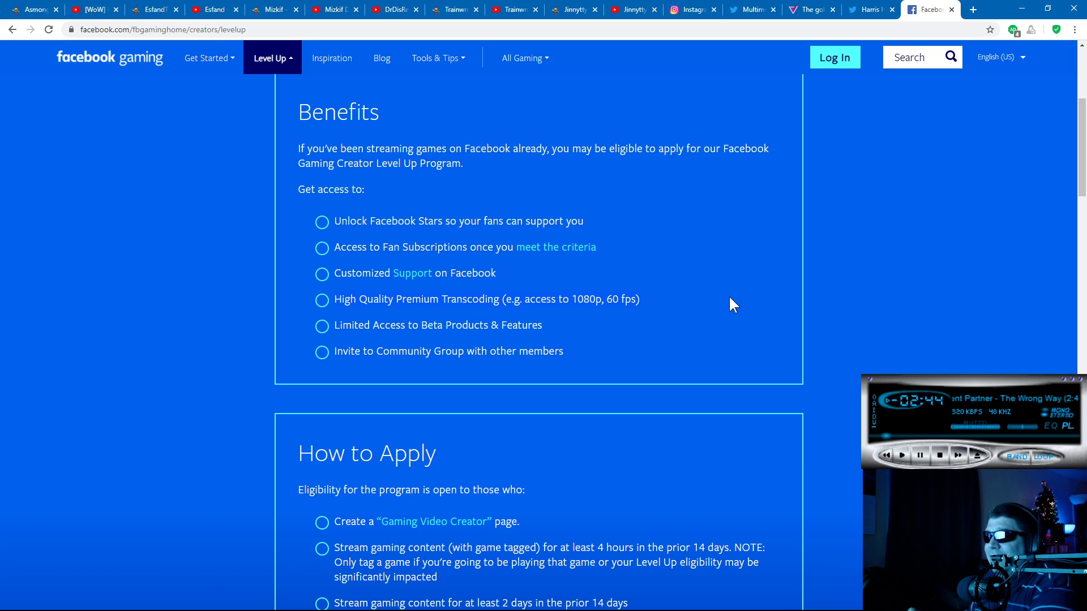
Scroll through the FAQ questions and back up to the top banner and Benefits box
scroll("down", 3)
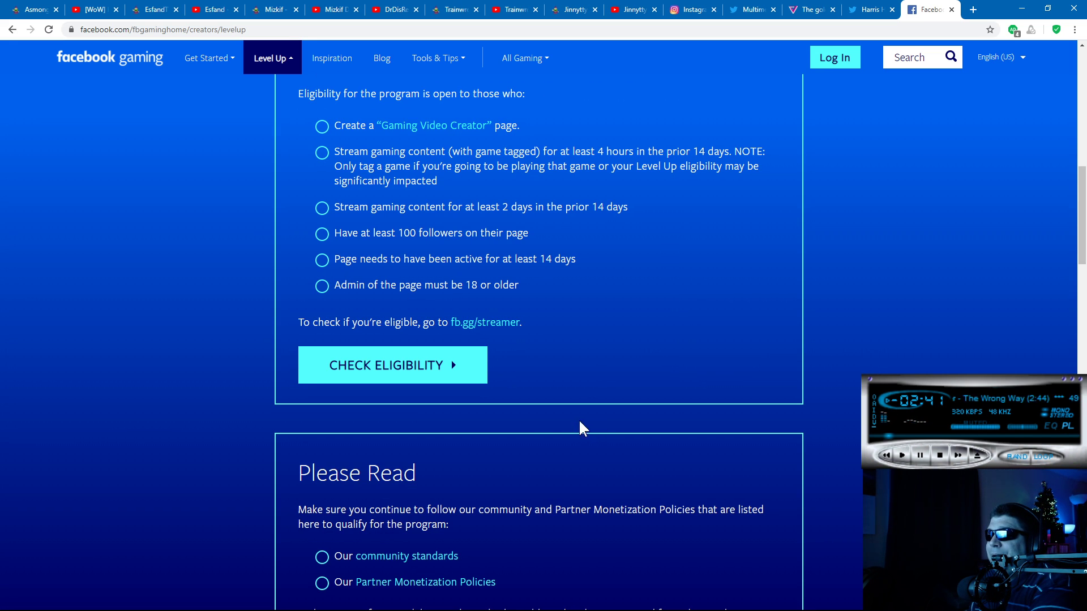
scroll("down", 3)
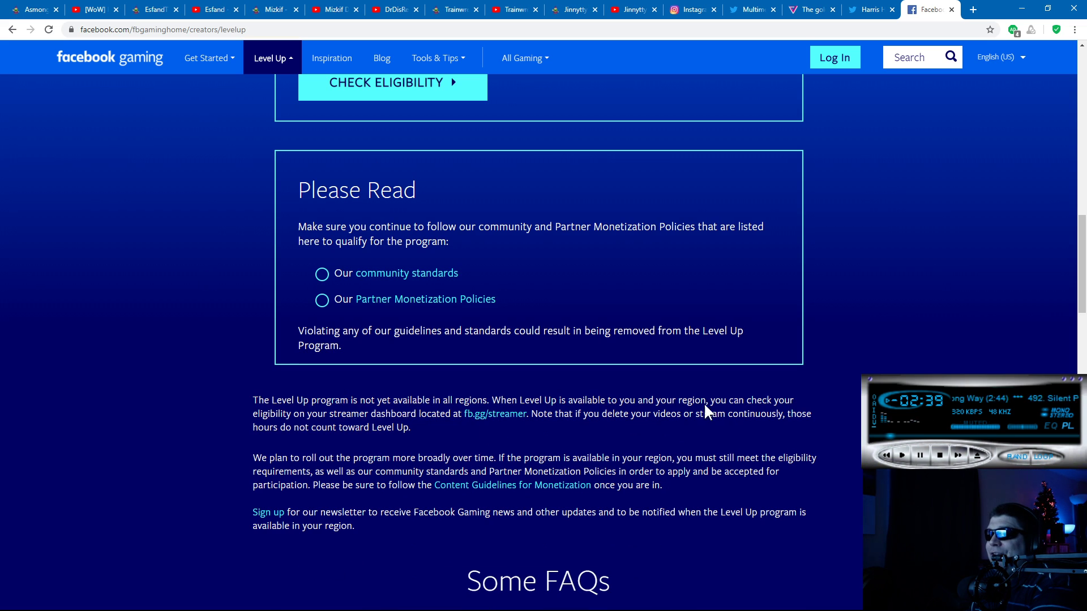
mouse_move(484, 399)
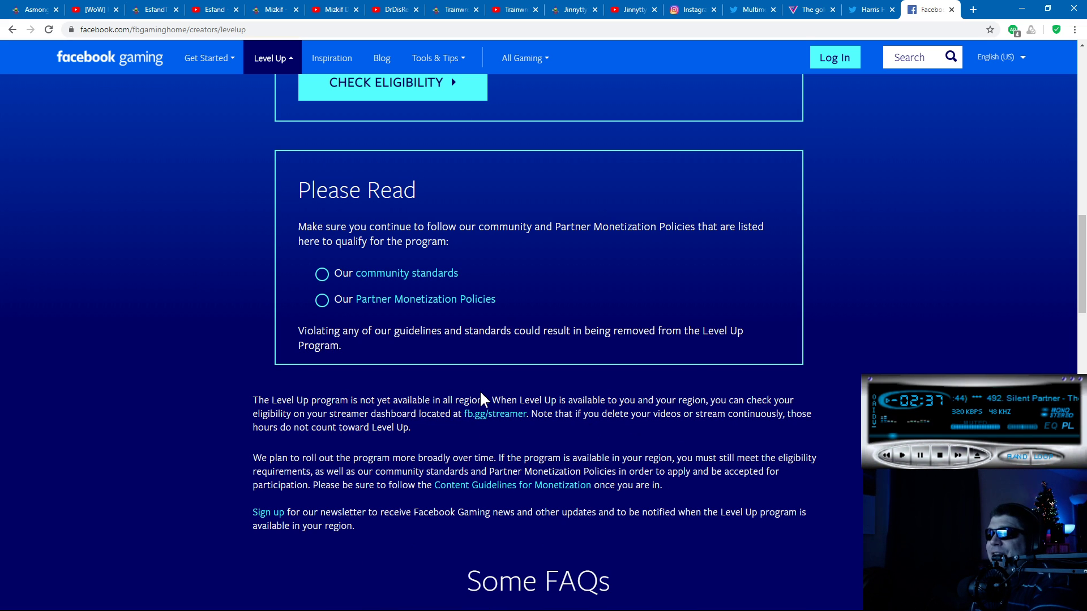
scroll("down", 3)
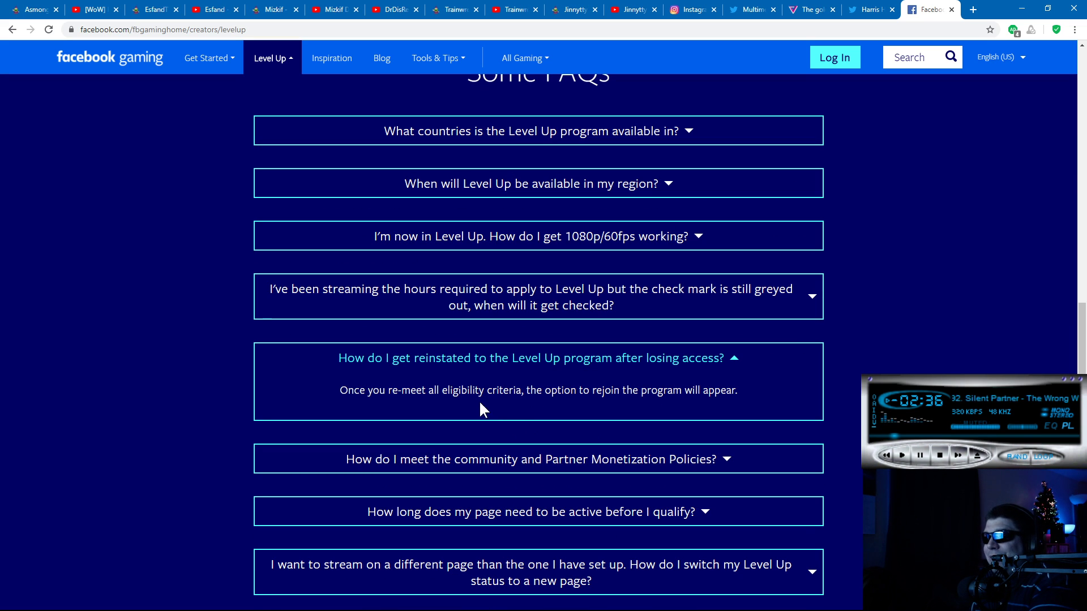
mouse_move(372, 359)
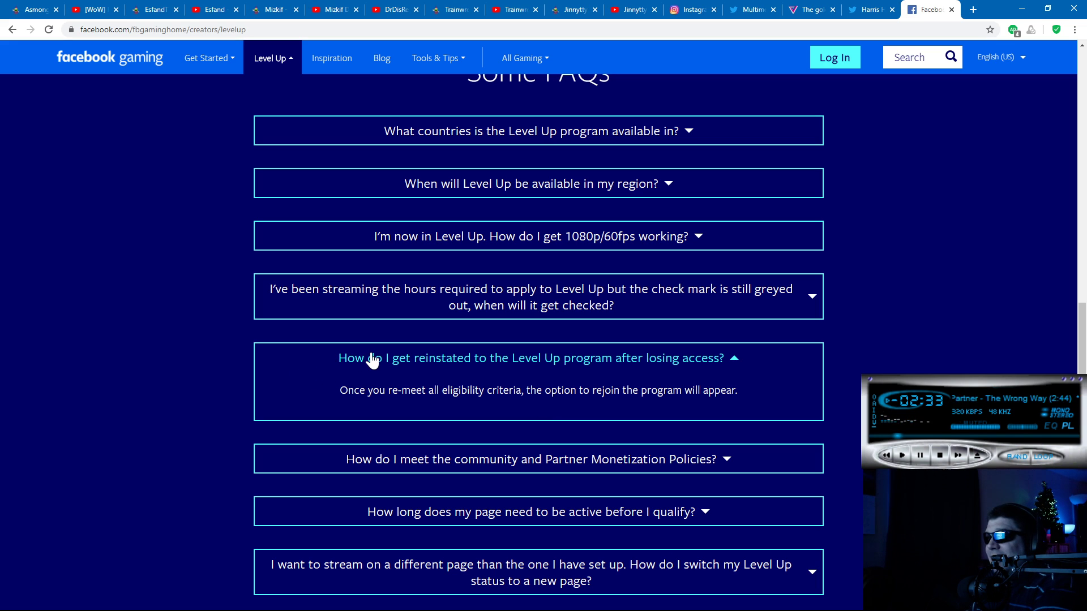
mouse_move(205, 408)
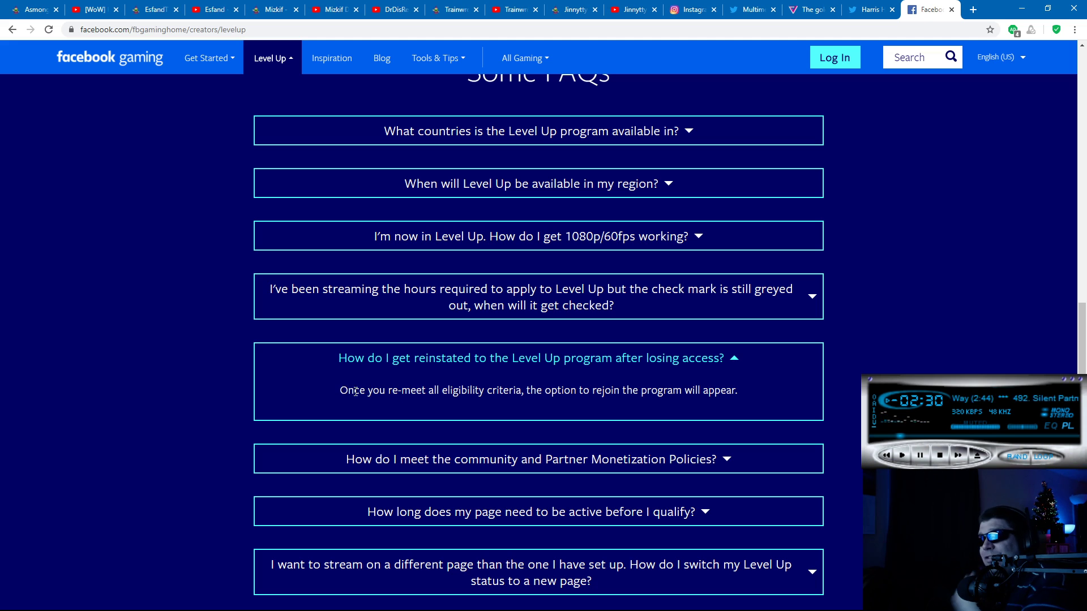
mouse_move(807, 411)
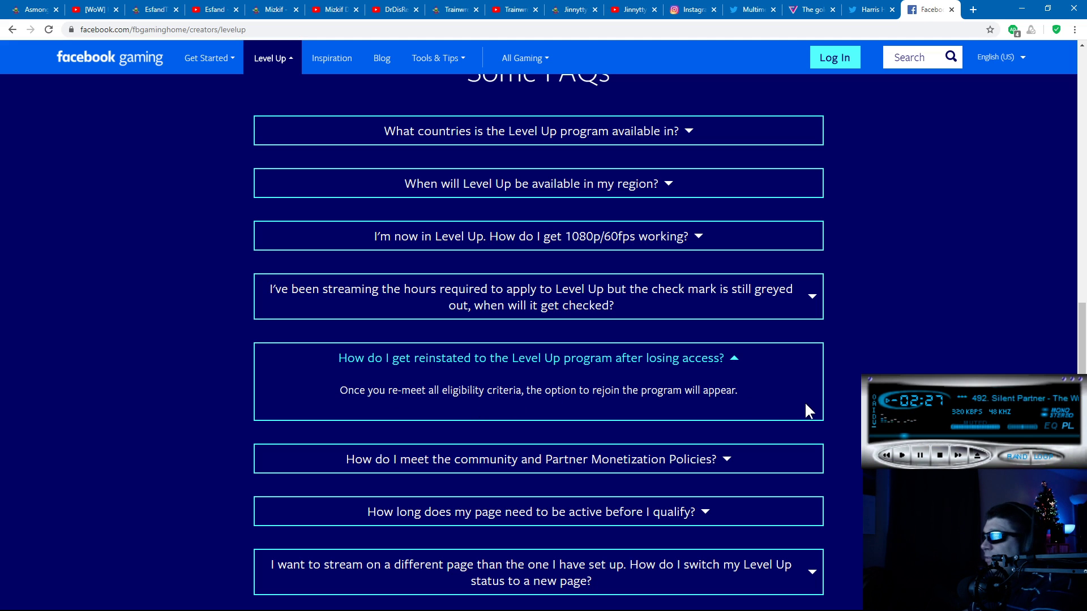
mouse_move(721, 408)
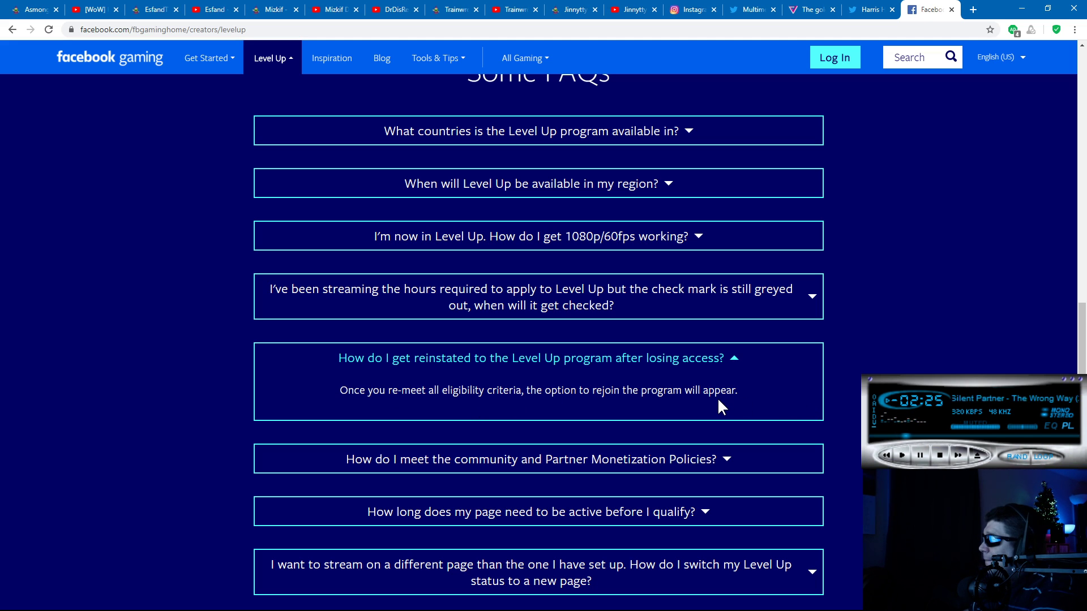
scroll("up", 3)
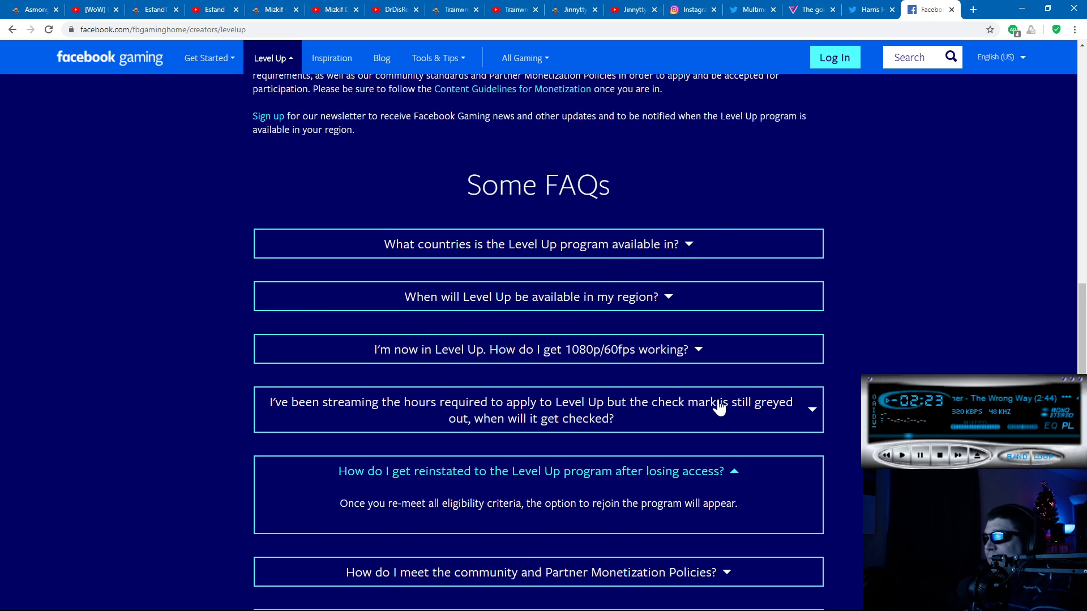
scroll("up", 3)
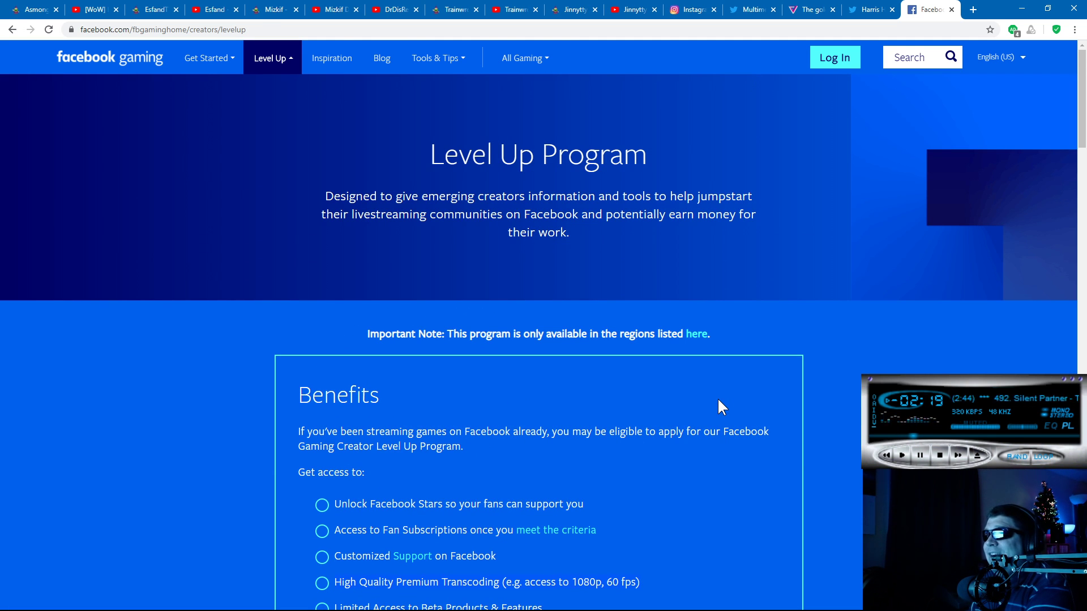
scroll("down", 3)
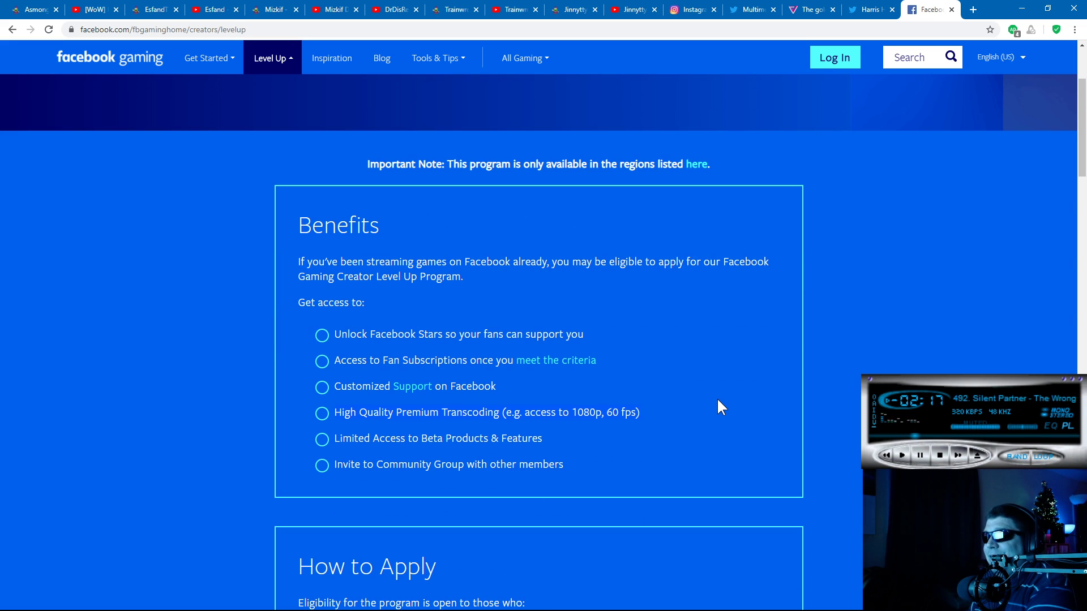
mouse_move(623, 382)
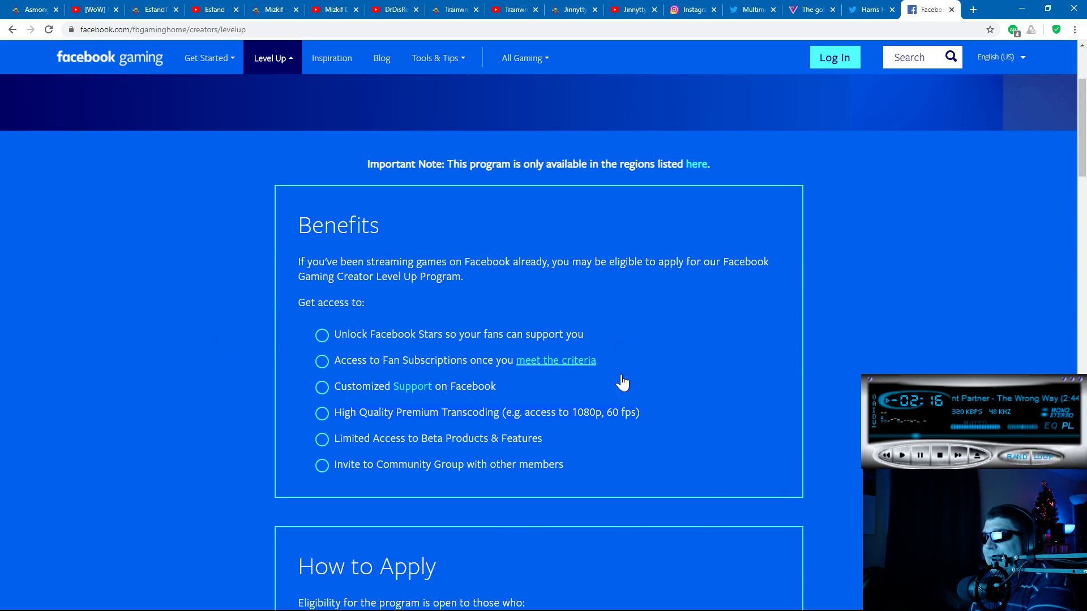
mouse_move(562, 453)
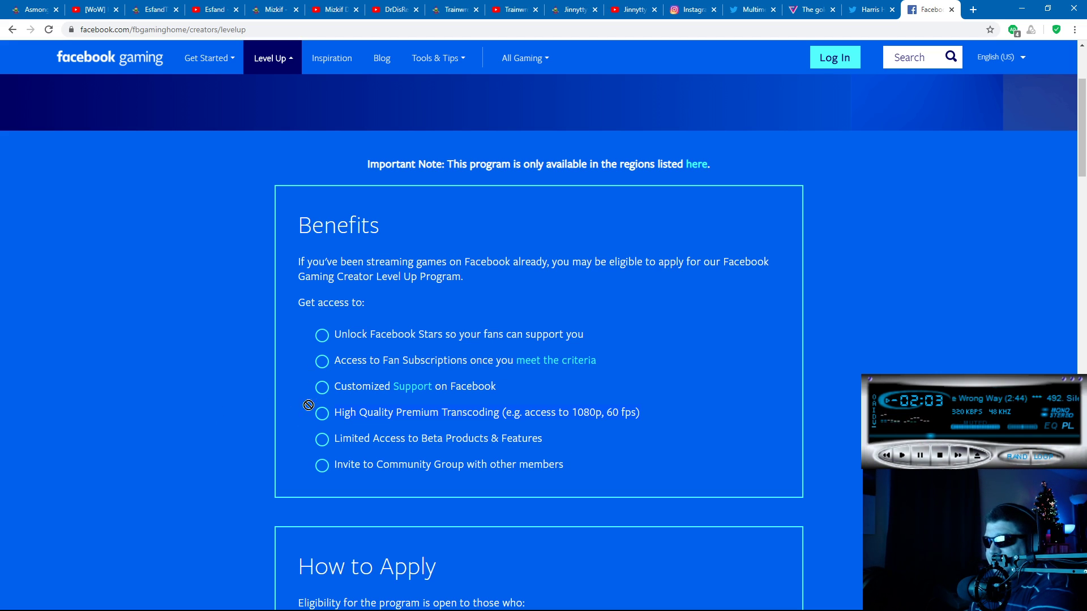
mouse_move(486, 409)
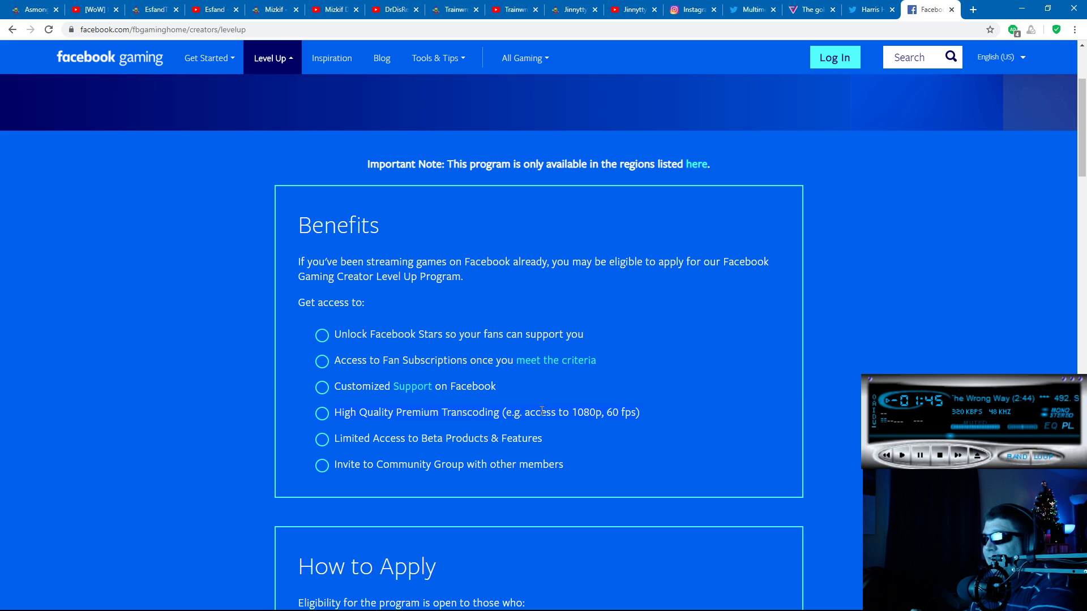
mouse_move(218, 316)
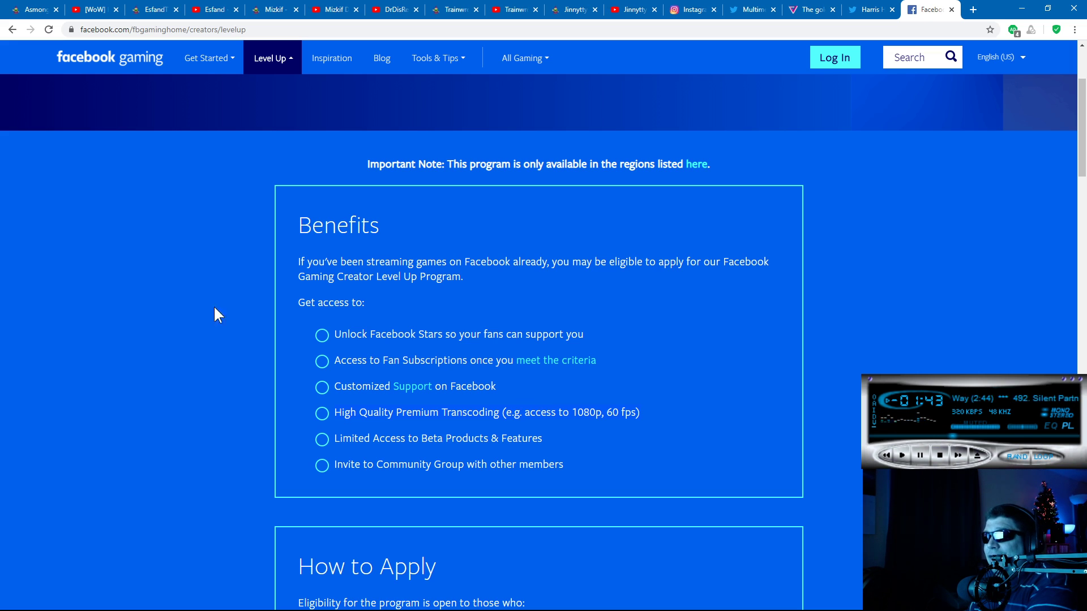
mouse_move(131, 181)
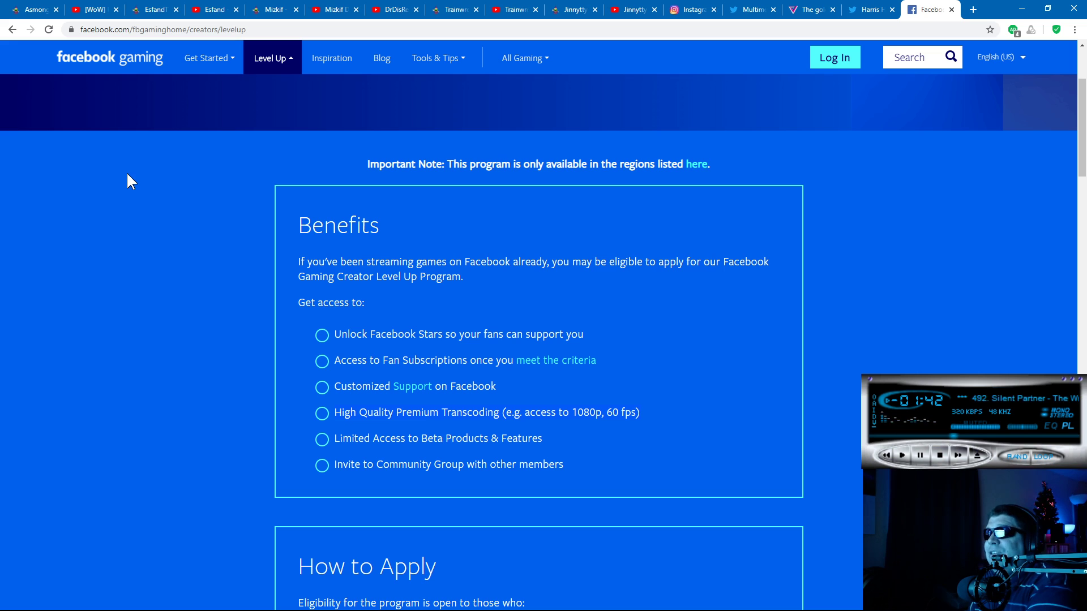
mouse_move(125, 179)
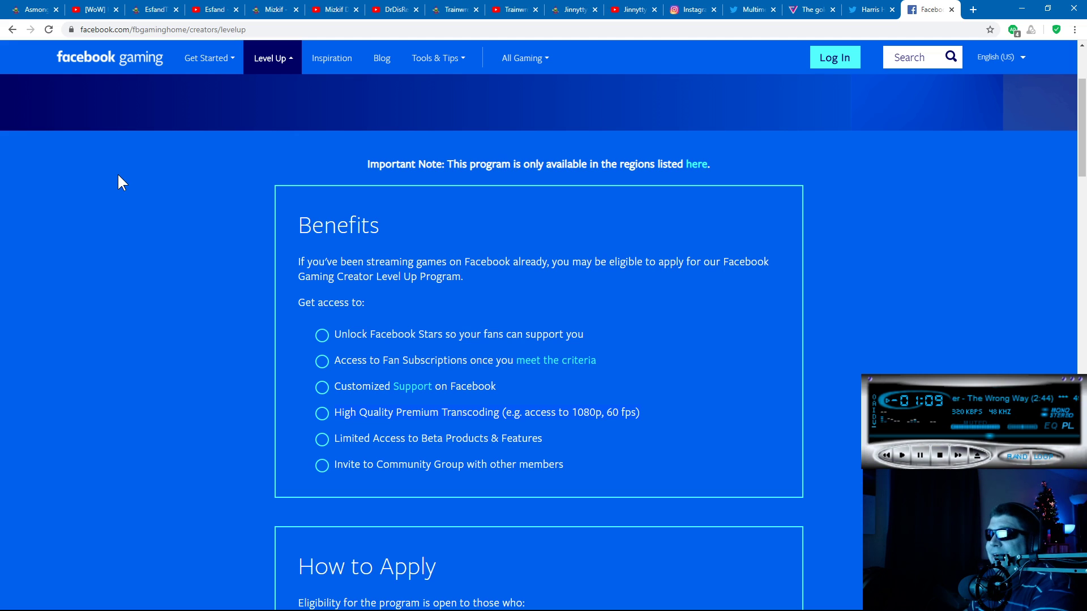
mouse_move(495, 405)
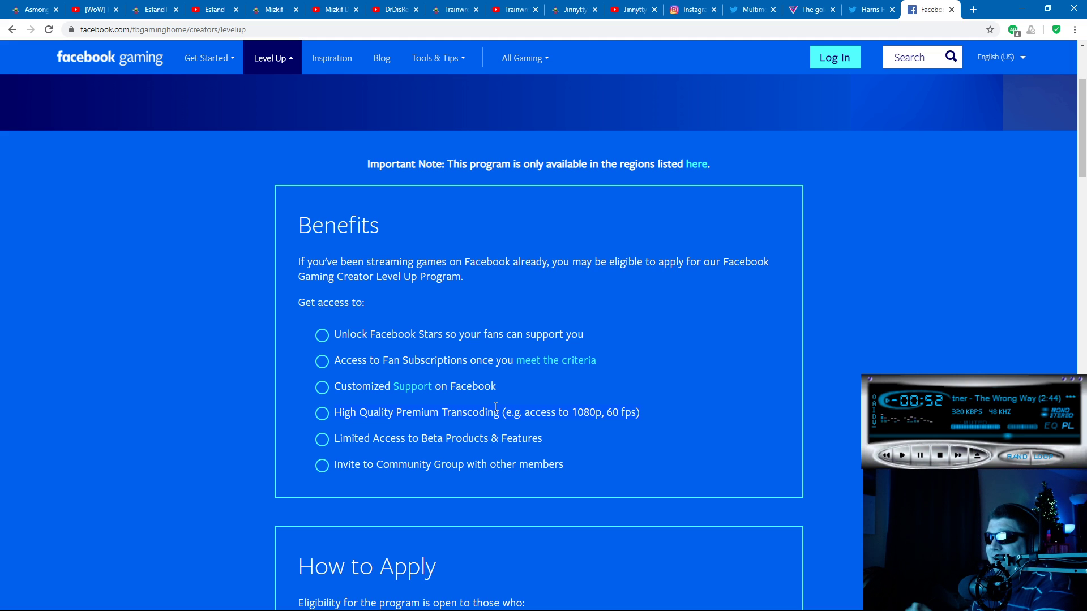
scroll("up", 3)
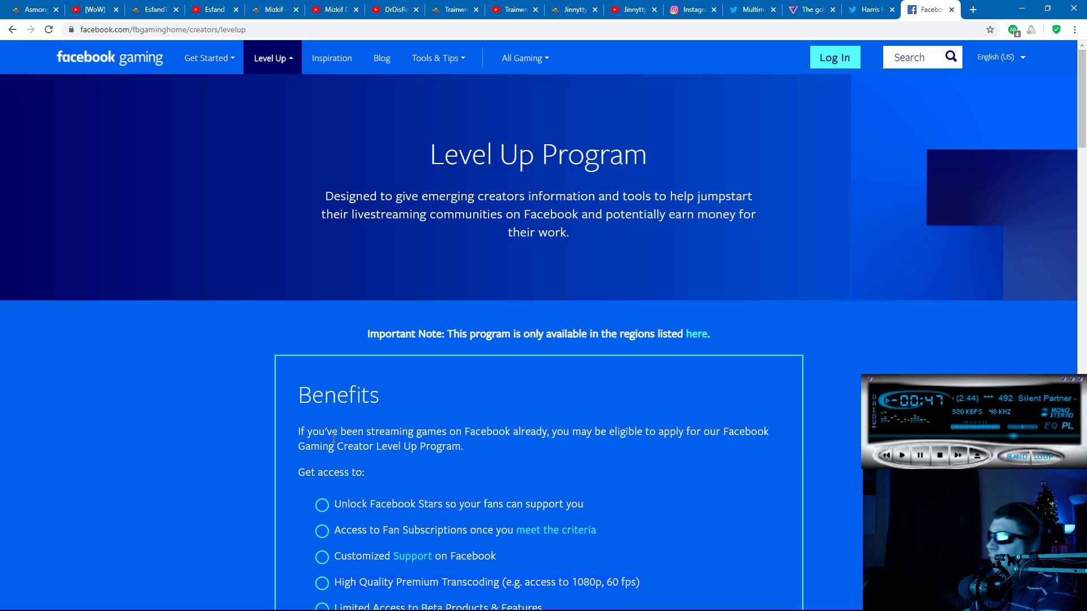
scroll("down", 3)
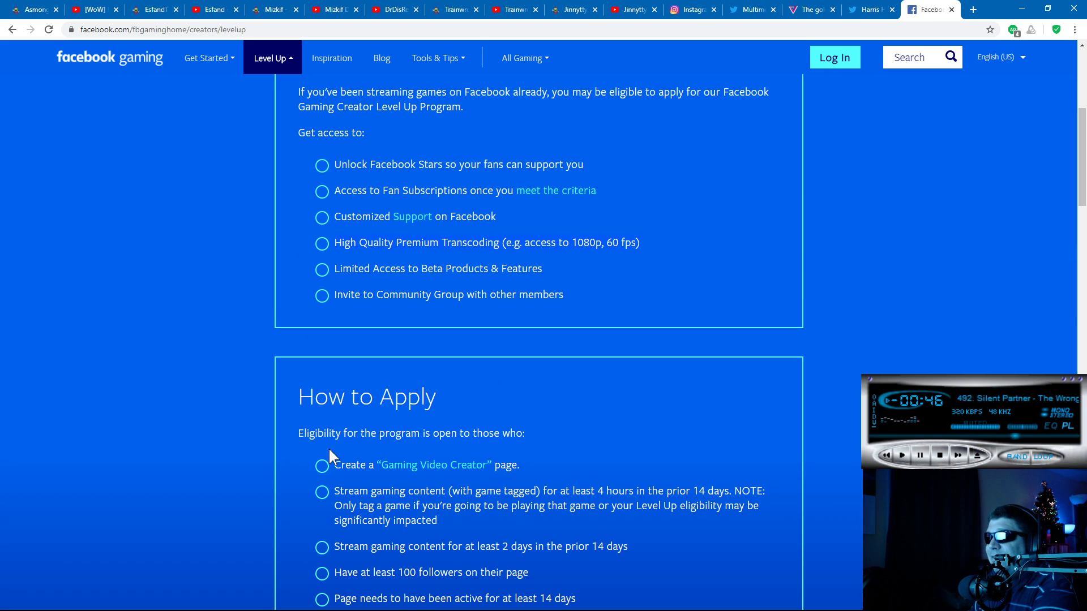
scroll("up", 3)
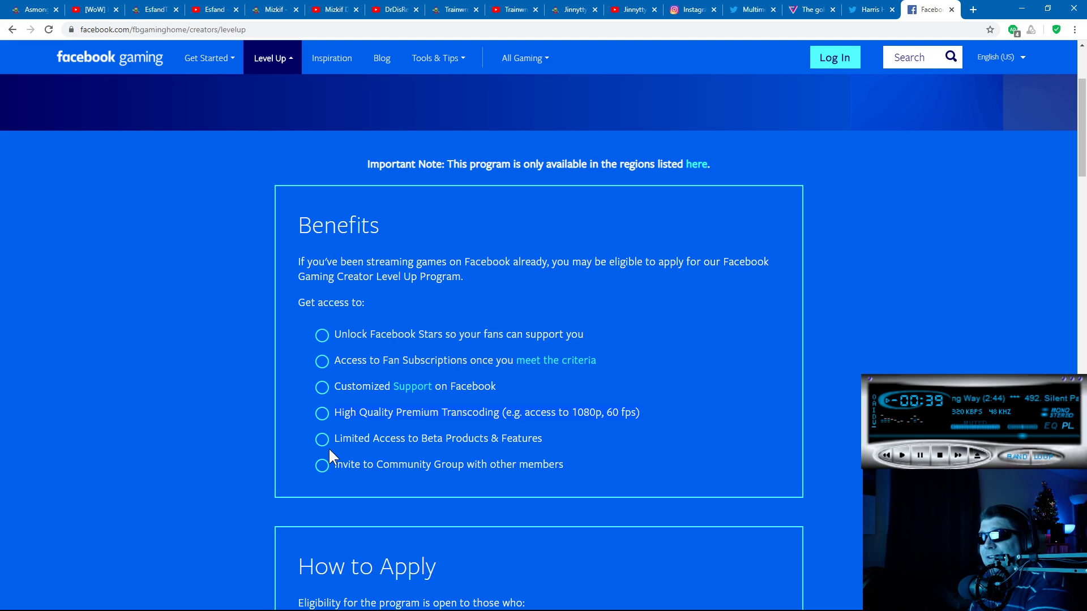
mouse_move(569, 395)
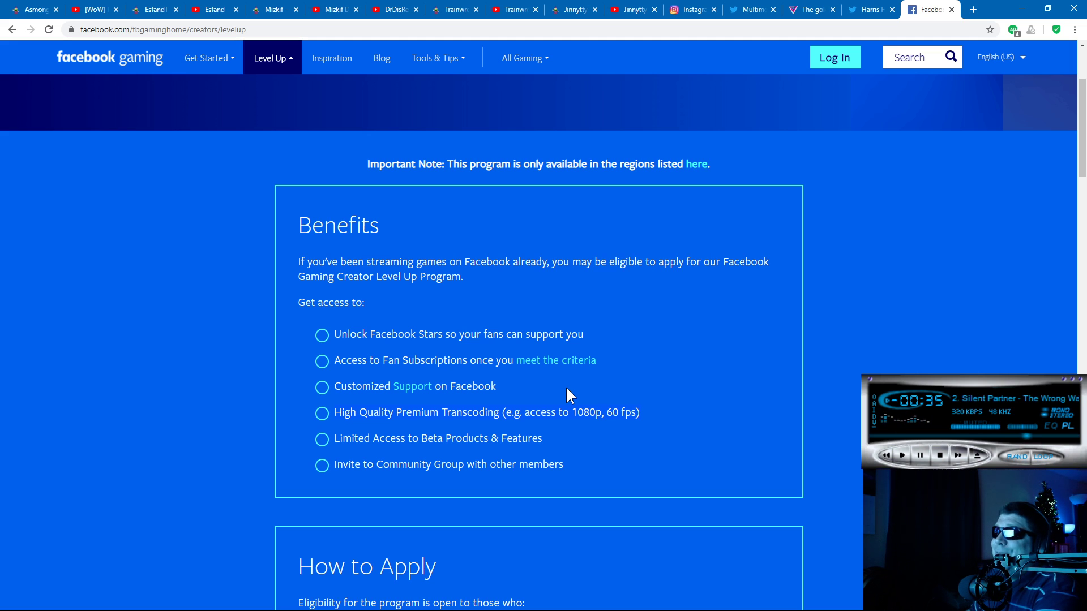
mouse_move(955, 135)
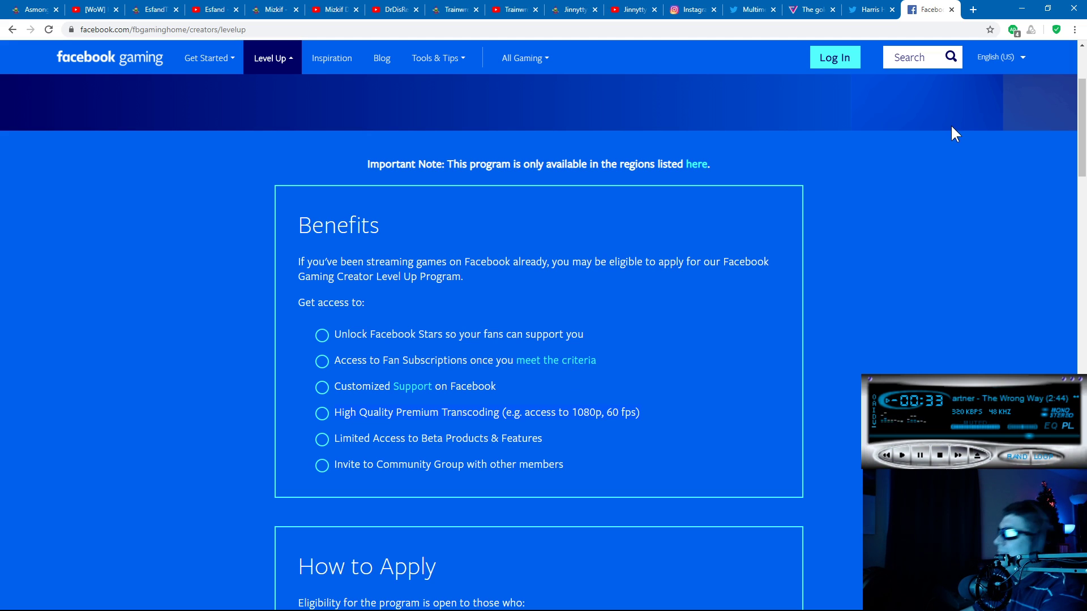
mouse_move(694, 311)
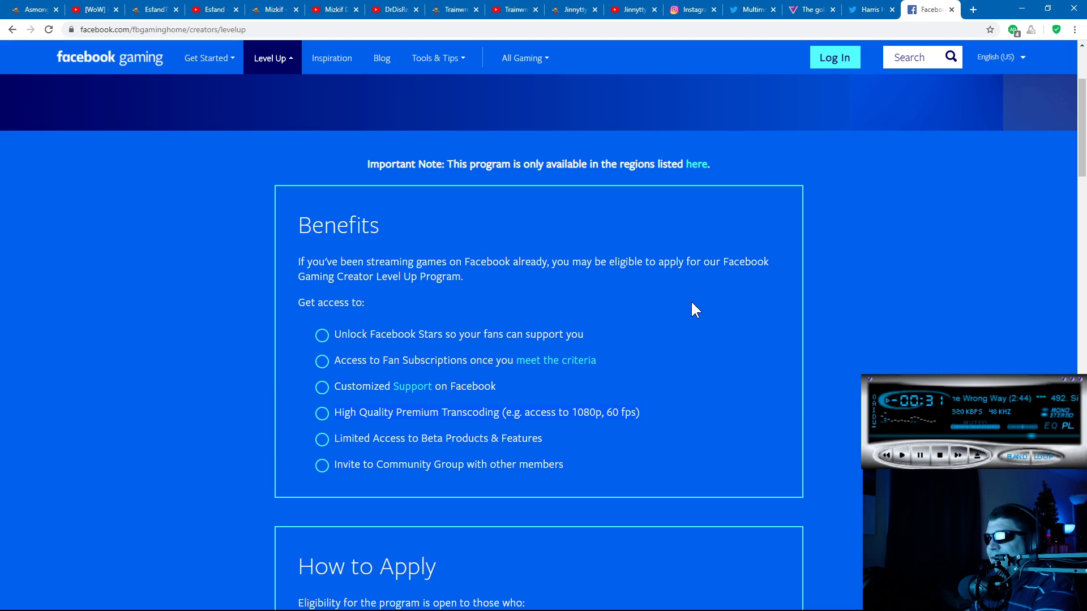
mouse_move(723, 461)
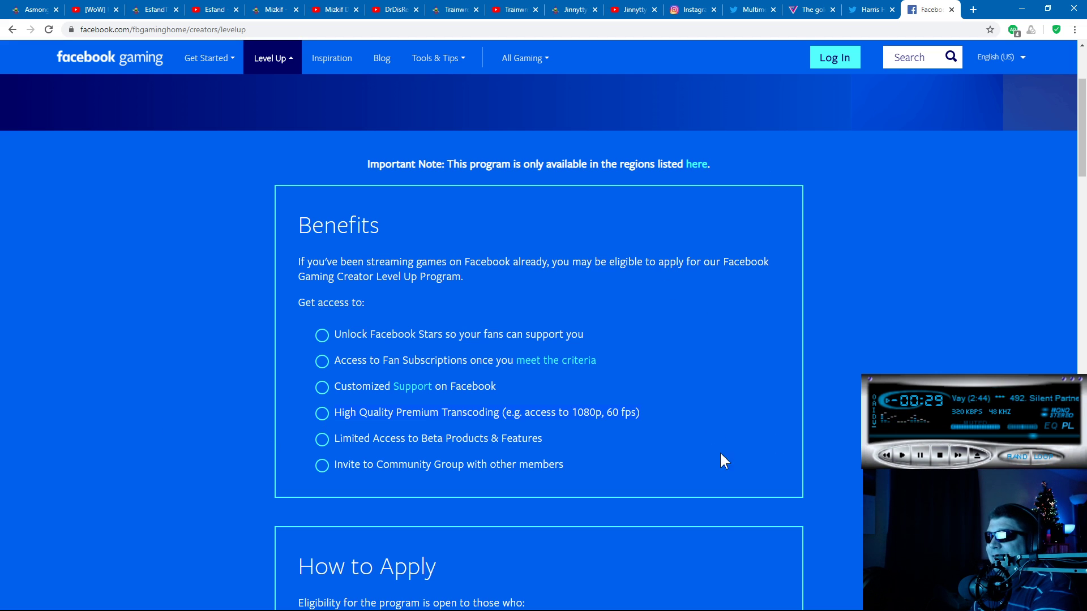
mouse_move(323, 418)
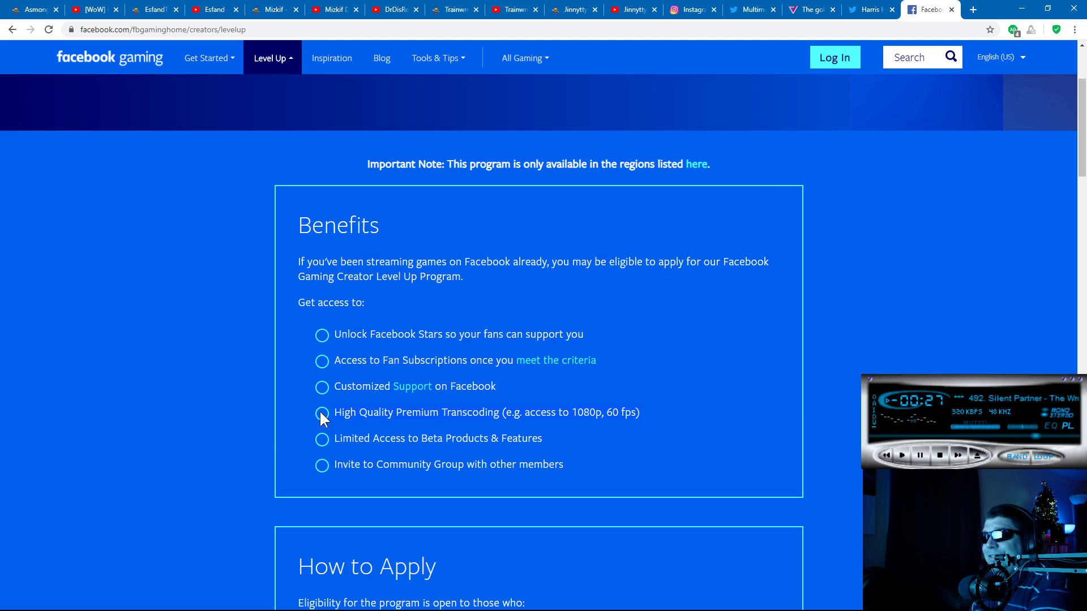
left_click(435, 58)
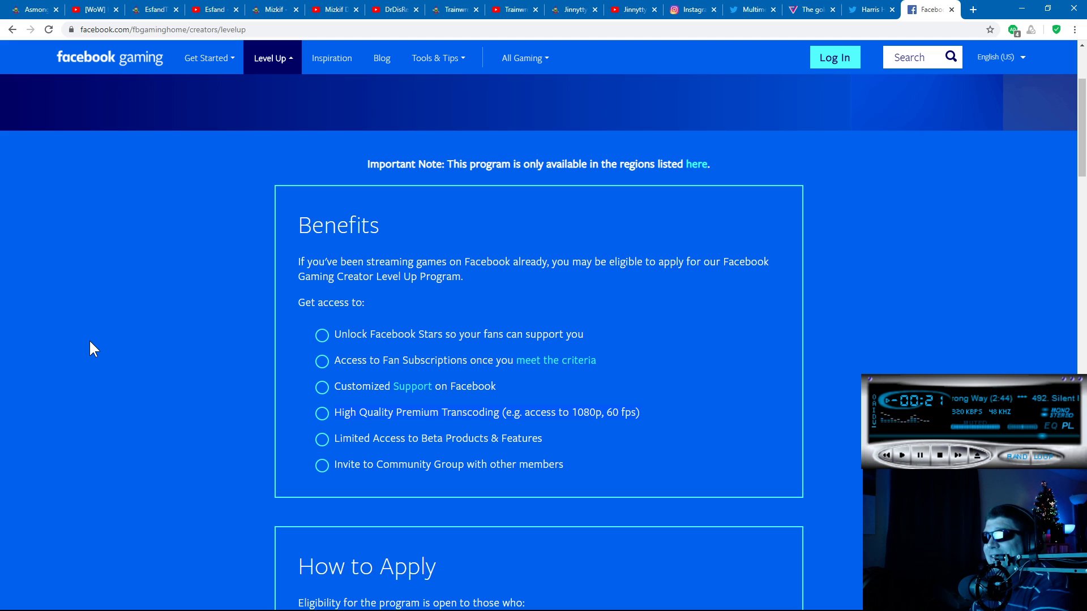
mouse_move(613, 387)
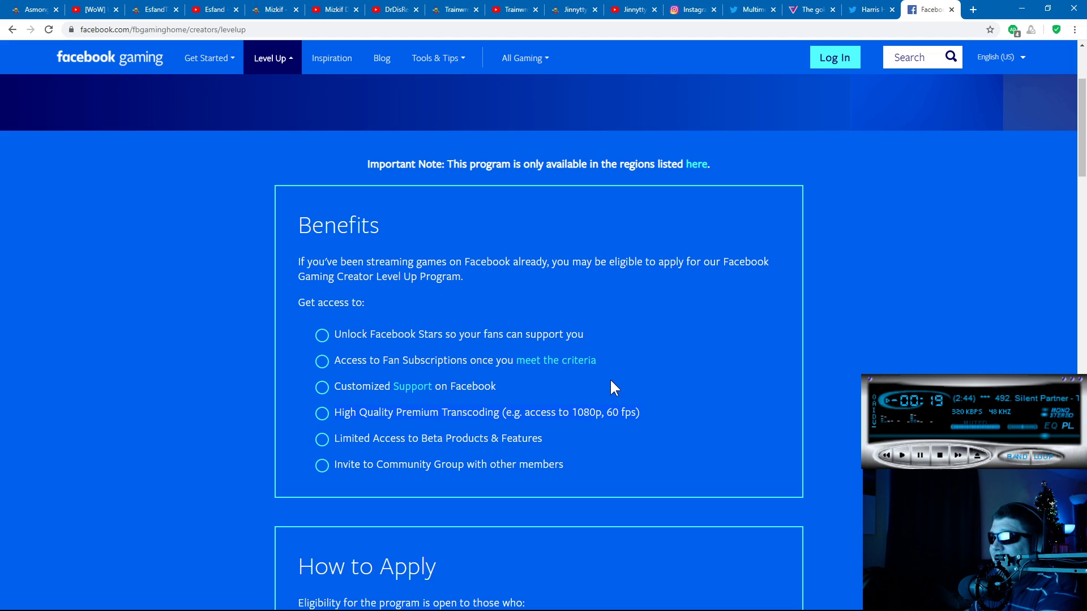
mouse_move(950, 80)
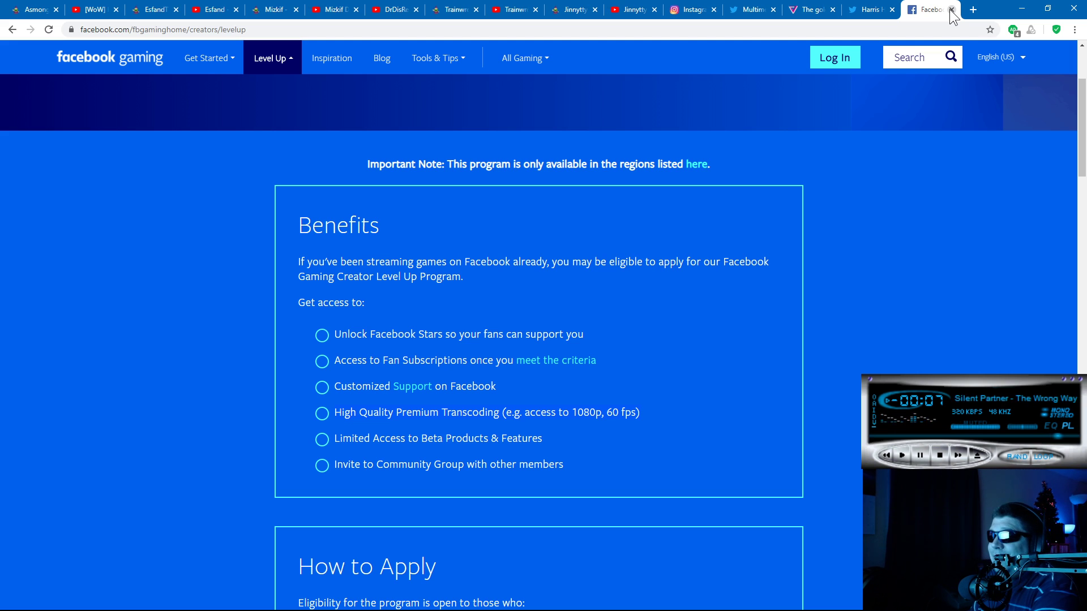
mouse_move(427, 356)
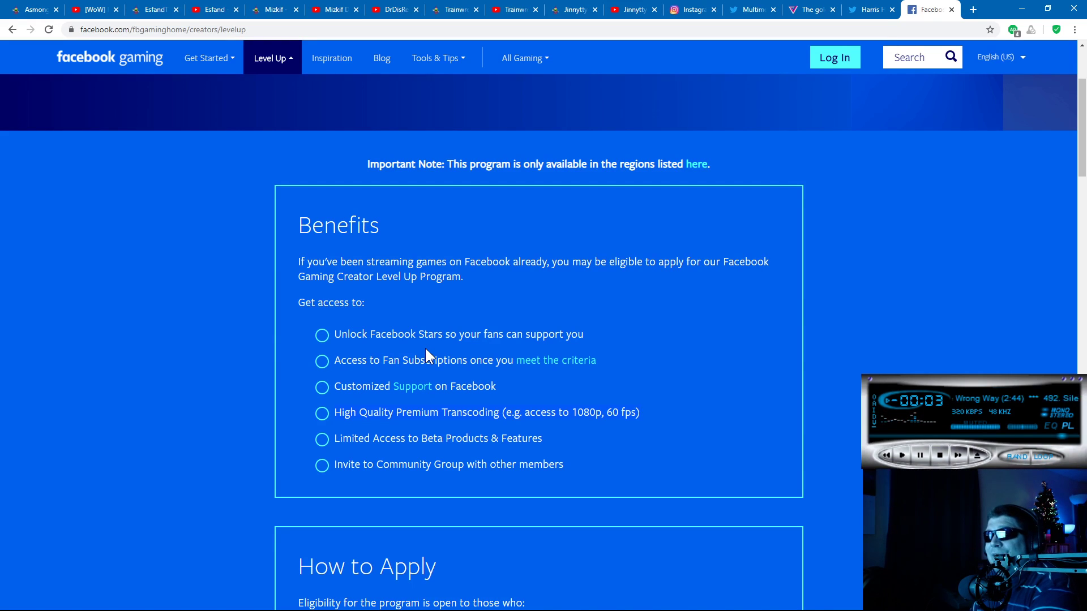
mouse_move(653, 308)
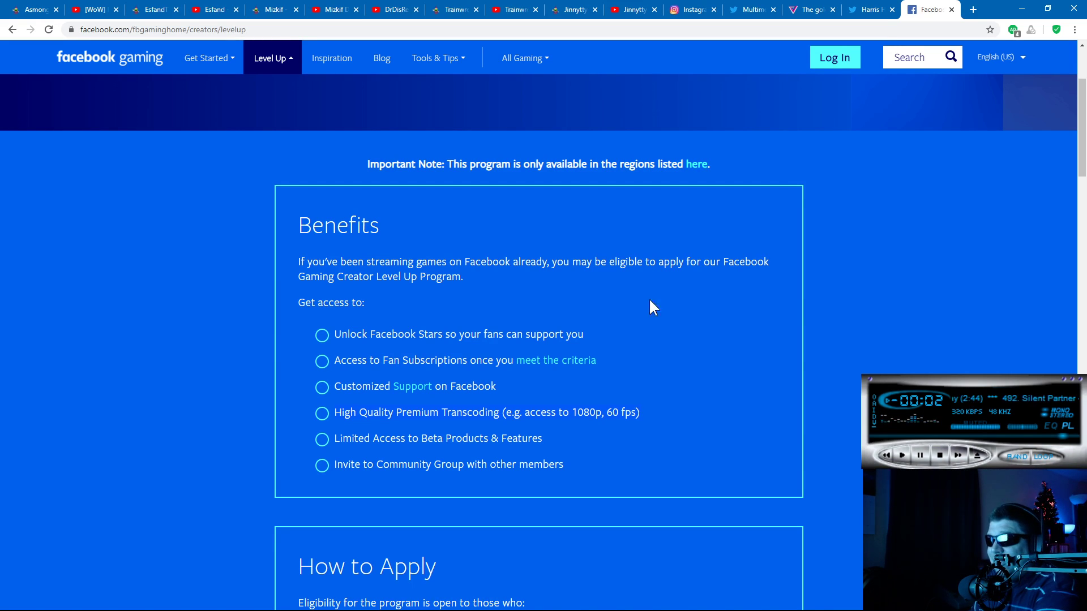